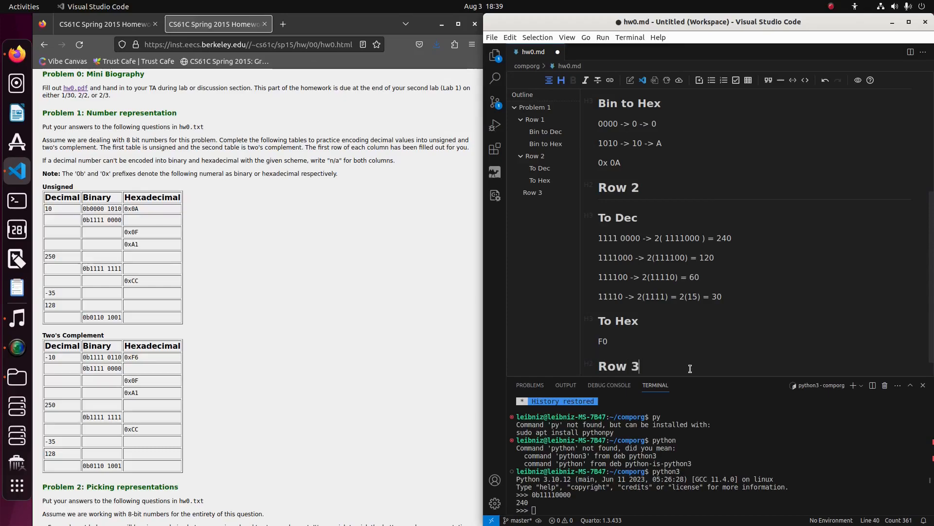
- Add a '### To Bin' subheading under Row 3 and move to a fresh line below it
{"action": "scroll", "scroll_direction": "up", "scroll_amount": 3}
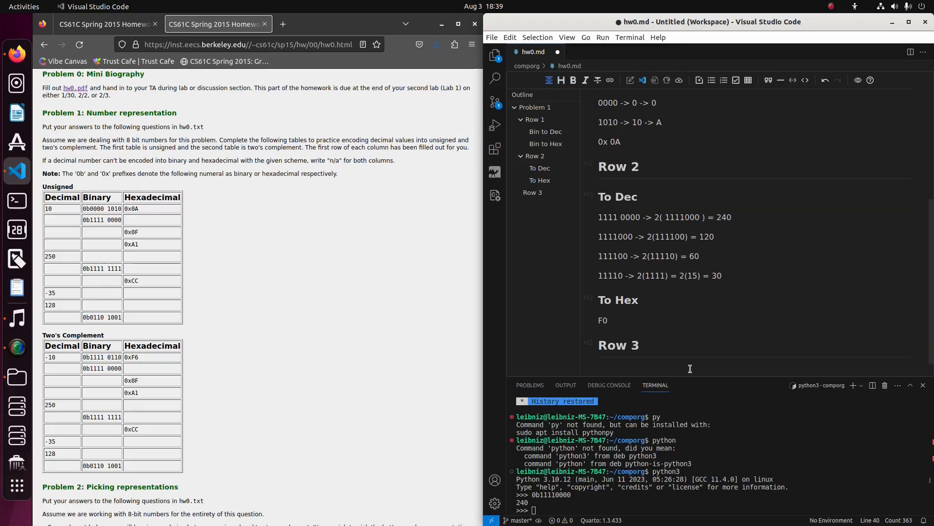
{"action": "type", "text": "###"}
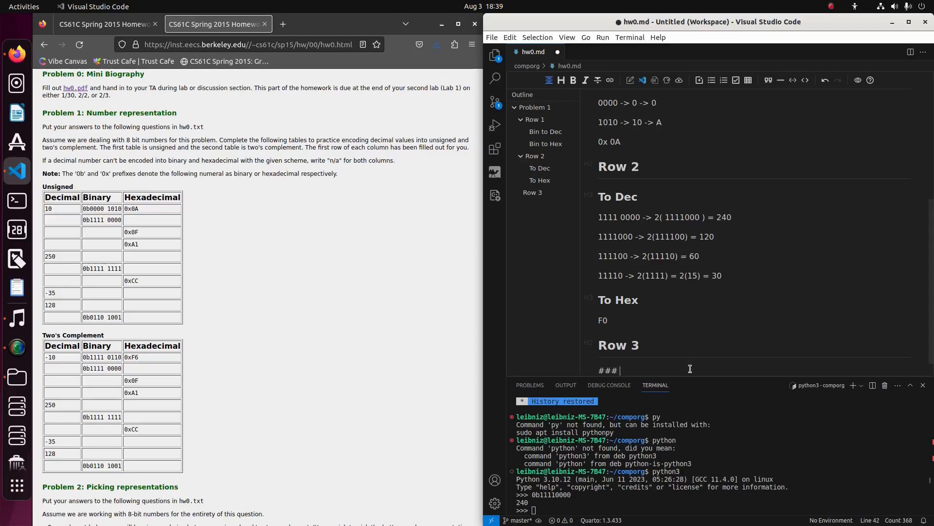
{"action": "type", "text": "To Bin"}
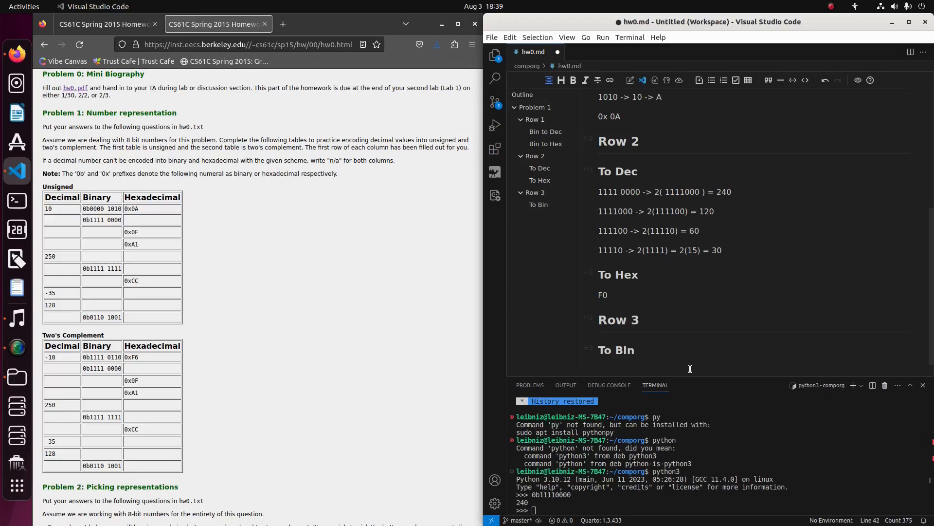
{"action": "left_click", "coordinate": [599, 369]}
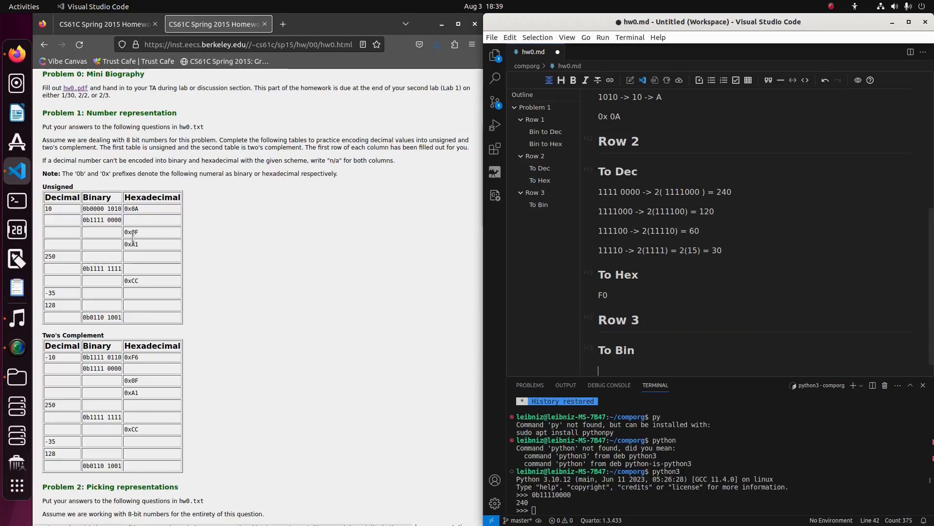
- Pick out 0x0F in the Unsigned table and the F0 result in the notes as the value to convert
{"action": "double_click", "coordinate": [130, 231]}
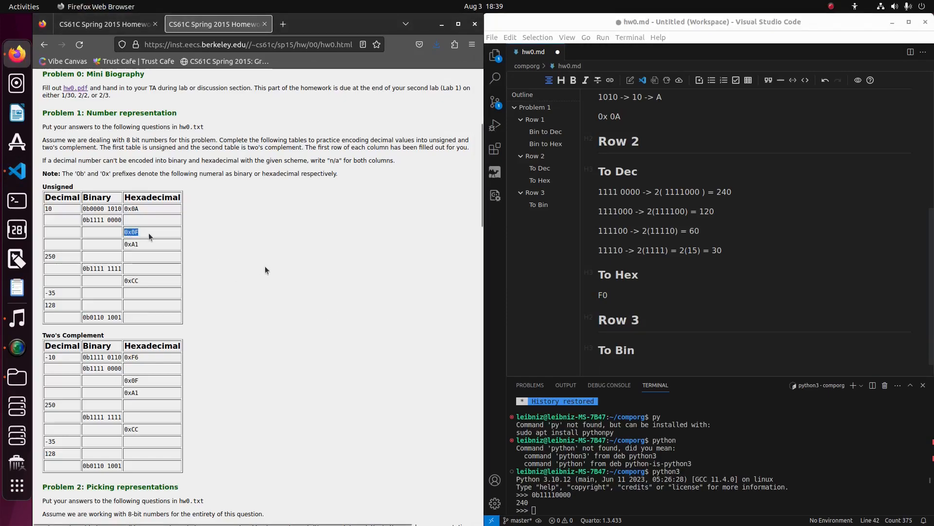
{"action": "mouse_move", "coordinate": [362, 308]}
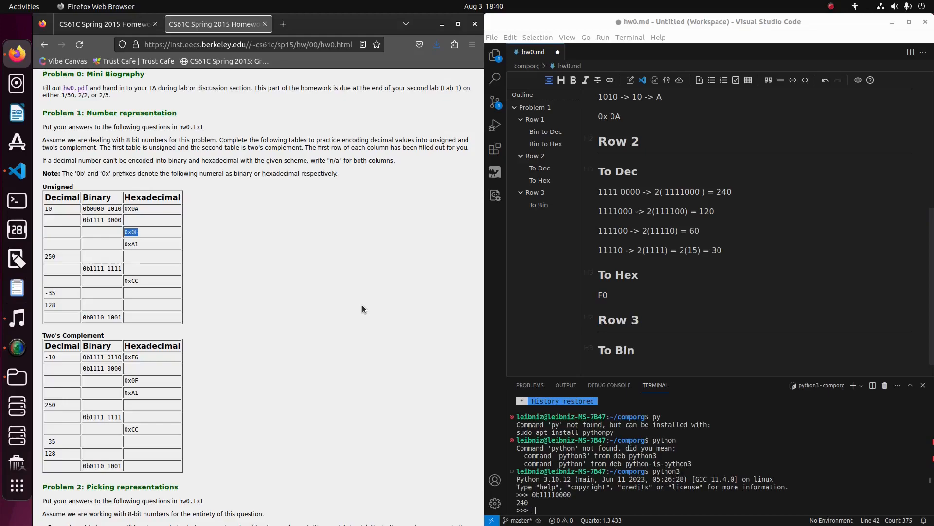
{"action": "mouse_move", "coordinate": [586, 309]}
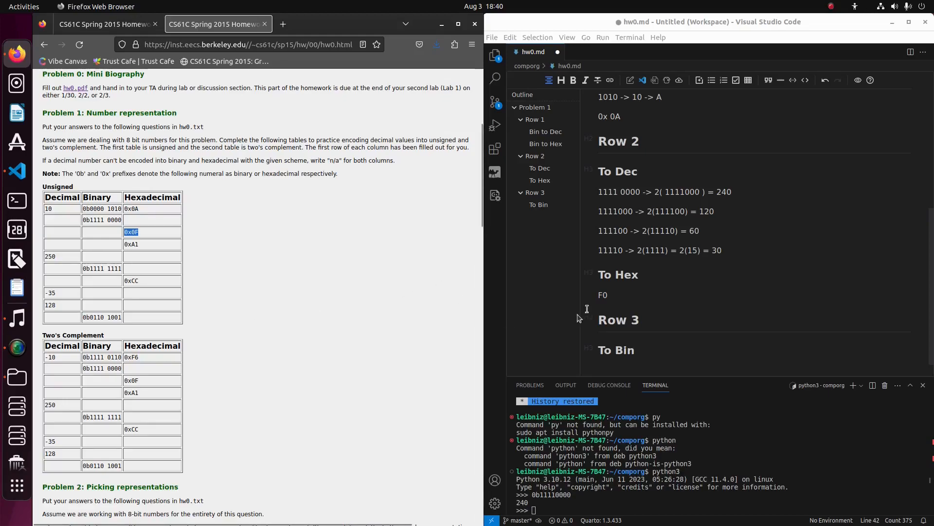
{"action": "double_click", "coordinate": [602, 295]}
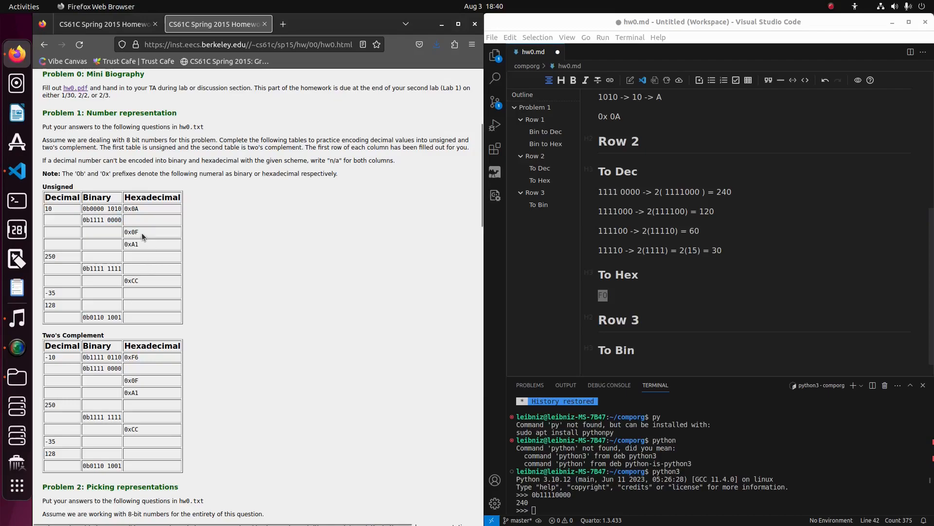
{"action": "mouse_move", "coordinate": [107, 234]}
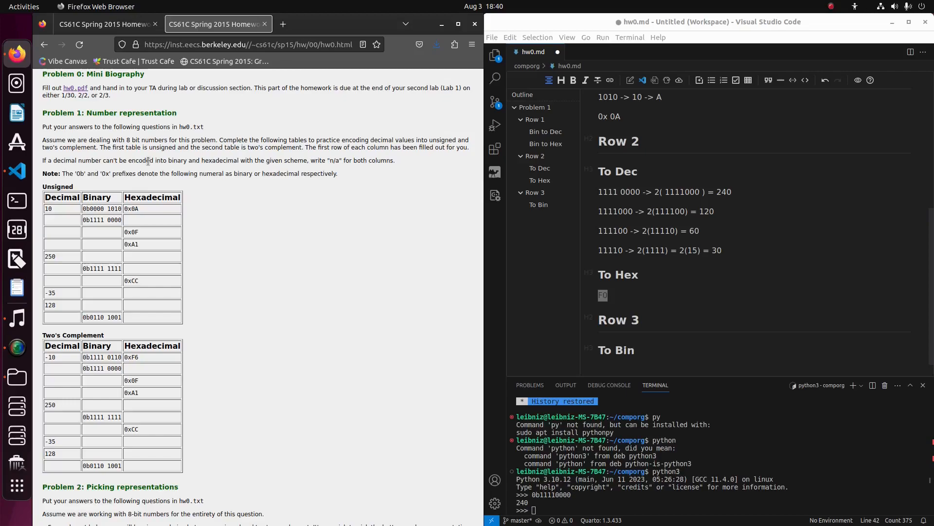
{"action": "mouse_move", "coordinate": [75, 89]}
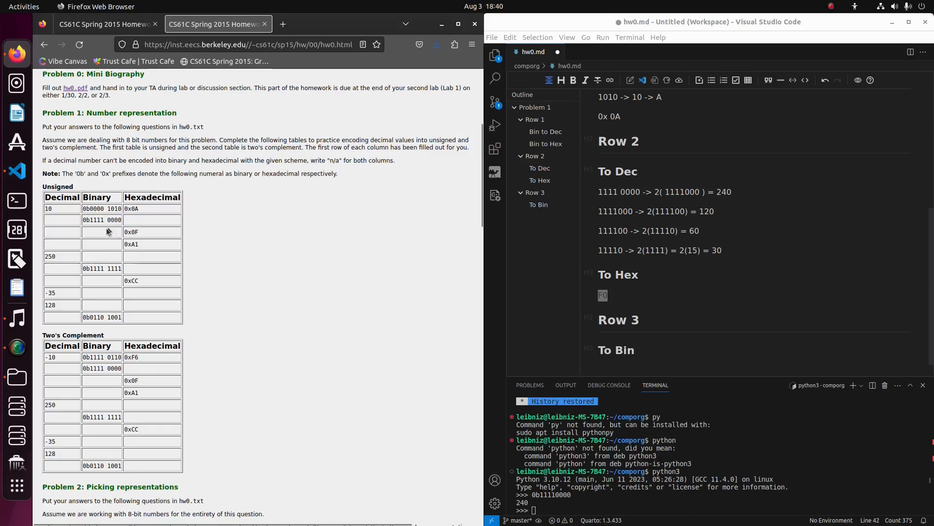
{"action": "mouse_move", "coordinate": [115, 232]}
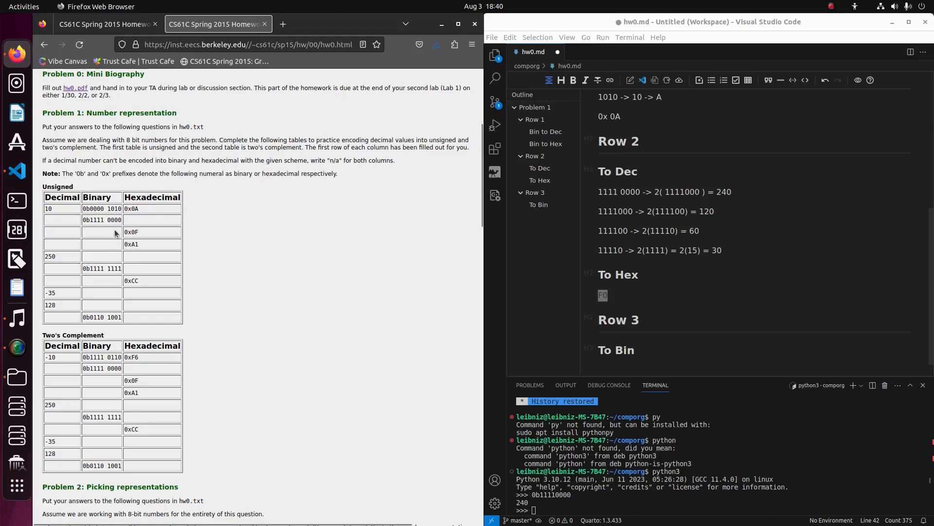
{"action": "mouse_move", "coordinate": [668, 365]}
{"action": "type", "text": "F"}
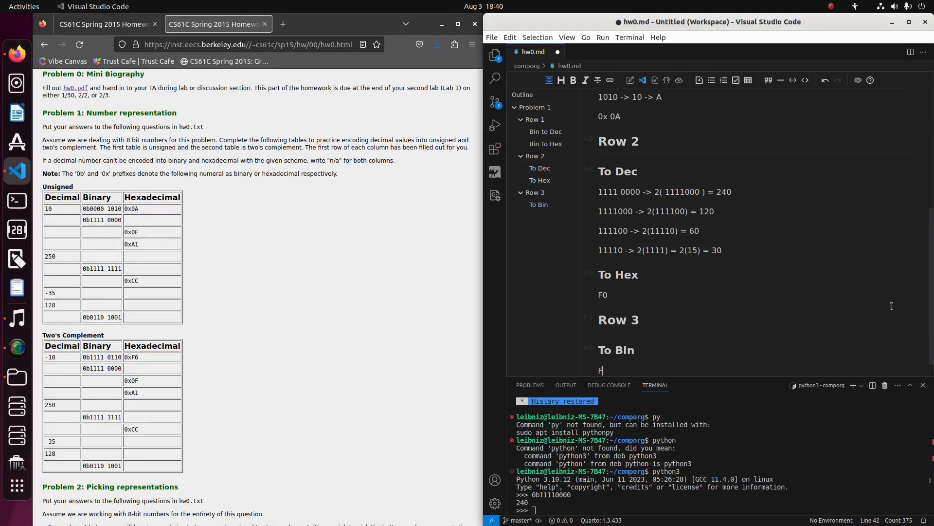
- Write F -> 1111 and 0 -> 0000 on separate lines under To Bin
{"action": "type", "text": "->"}
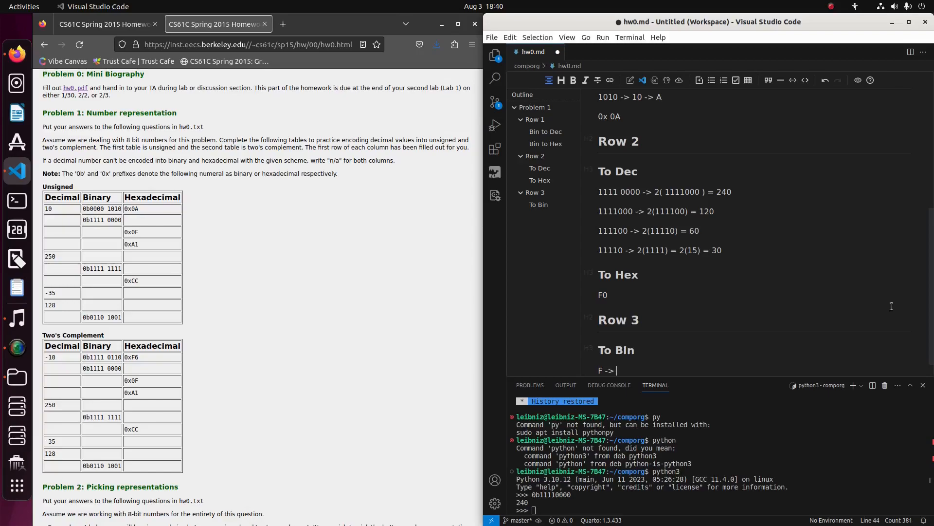
{"action": "type", "text": "1111"}
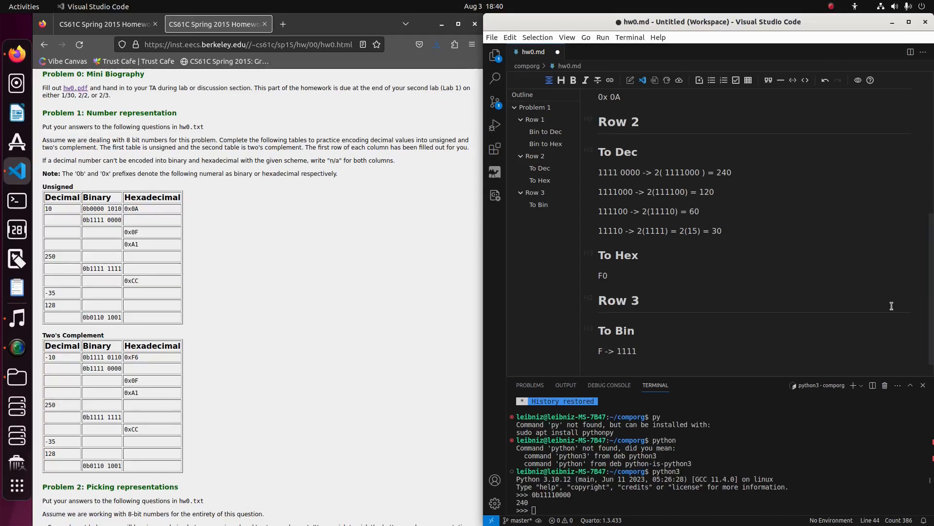
{"action": "left_click", "coordinate": [599, 370]}
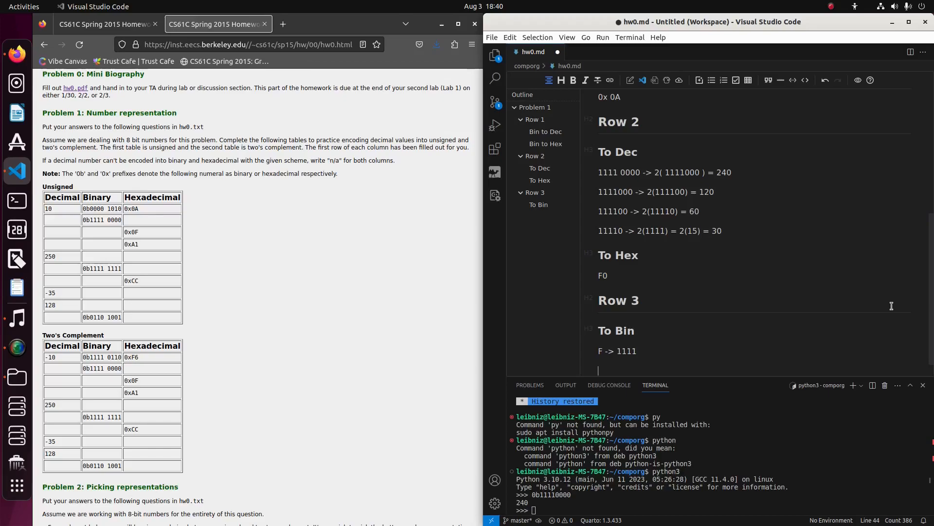
{"action": "type", "text": "0 ->"}
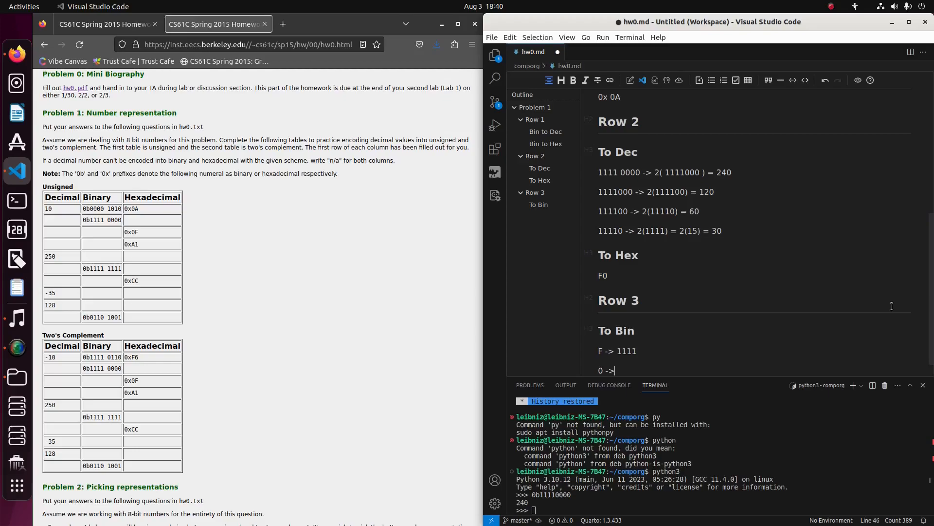
{"action": "type", "text": "0000"}
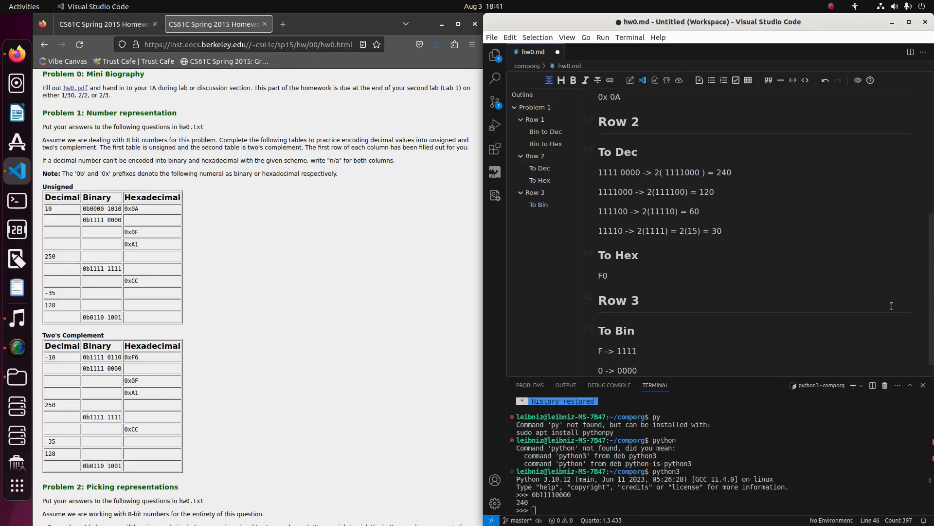
{"action": "mouse_move", "coordinate": [918, 267]}
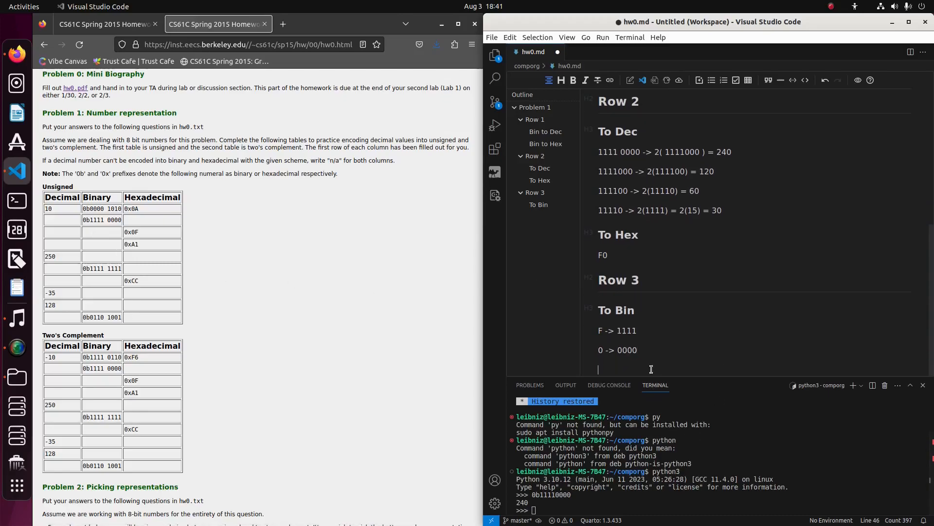
- Combine the digits into the binary result 0000 1111
{"action": "type", "text": "0000"}
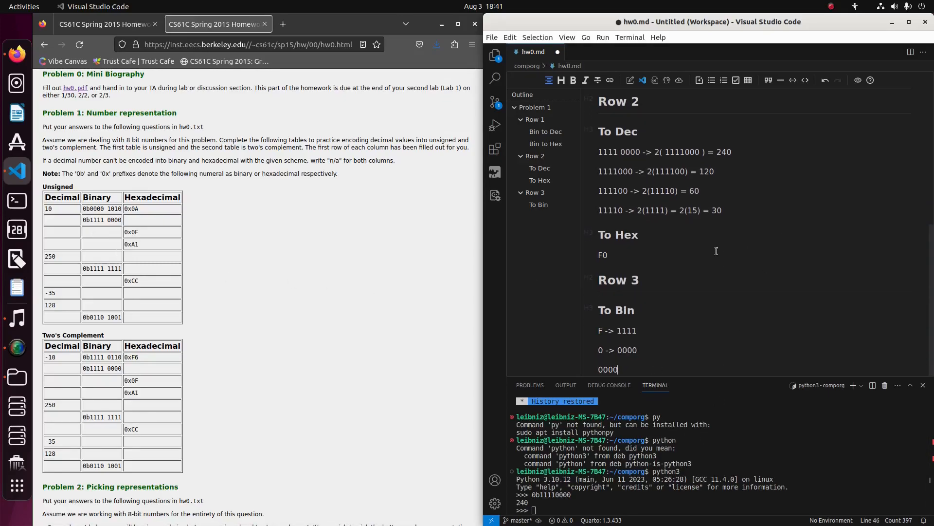
{"action": "type", "text": "1111"}
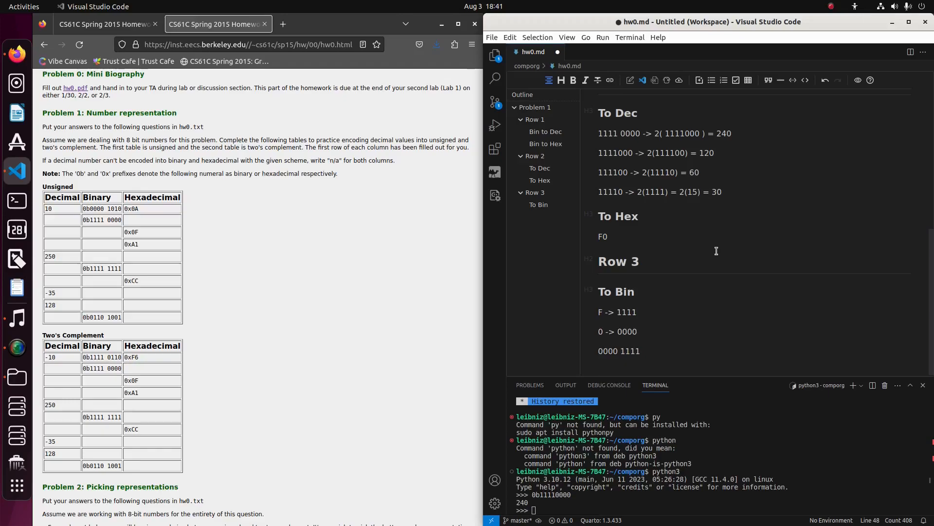
- Add a '### To Dec' subheading below the 0000 1111 result
{"action": "left_click", "coordinate": [599, 370]}
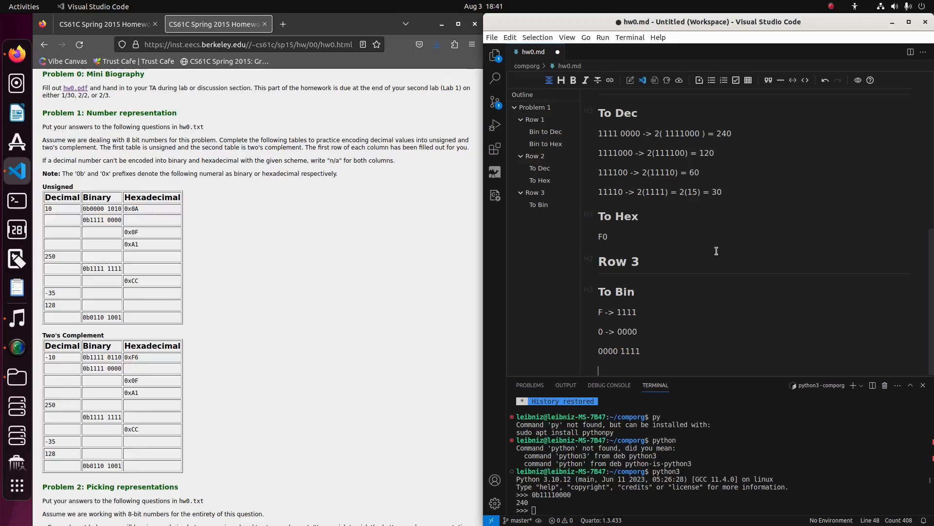
{"action": "type", "text": "###"}
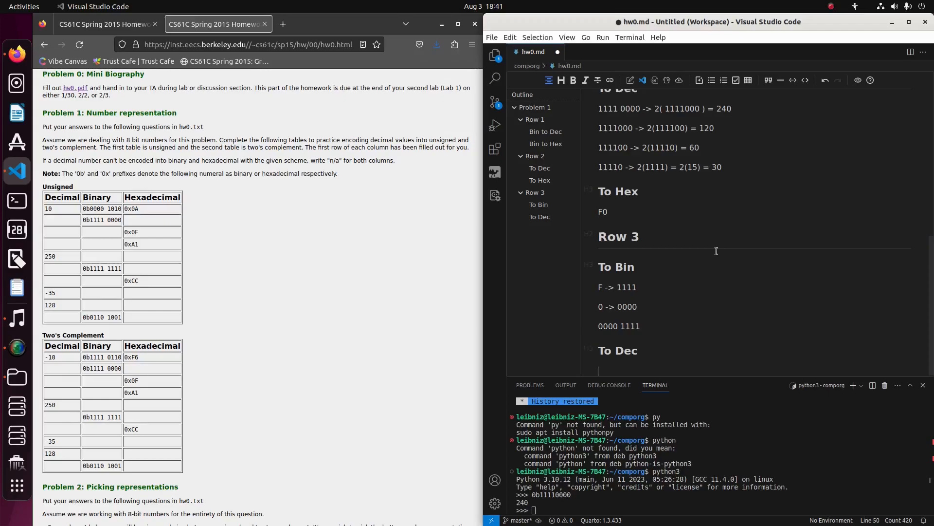
{"action": "mouse_move", "coordinate": [707, 284]}
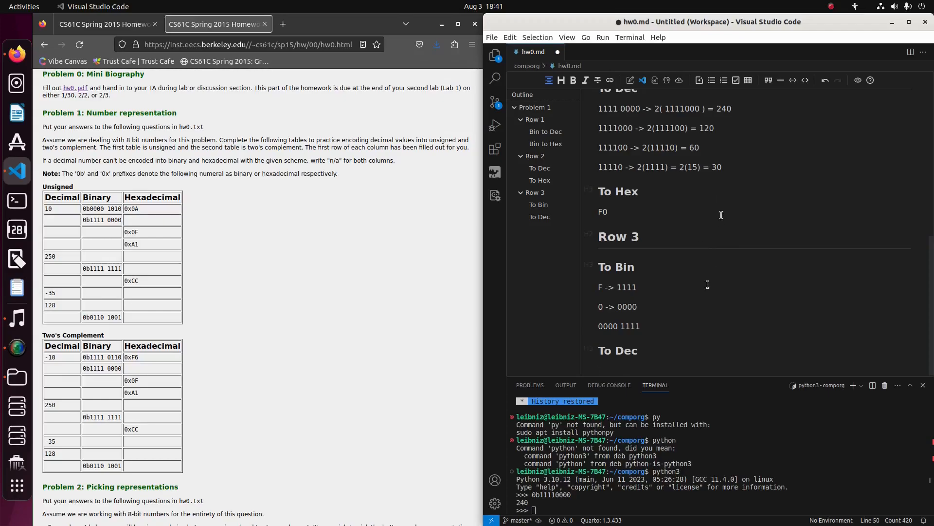
{"action": "left_click", "coordinate": [598, 370]}
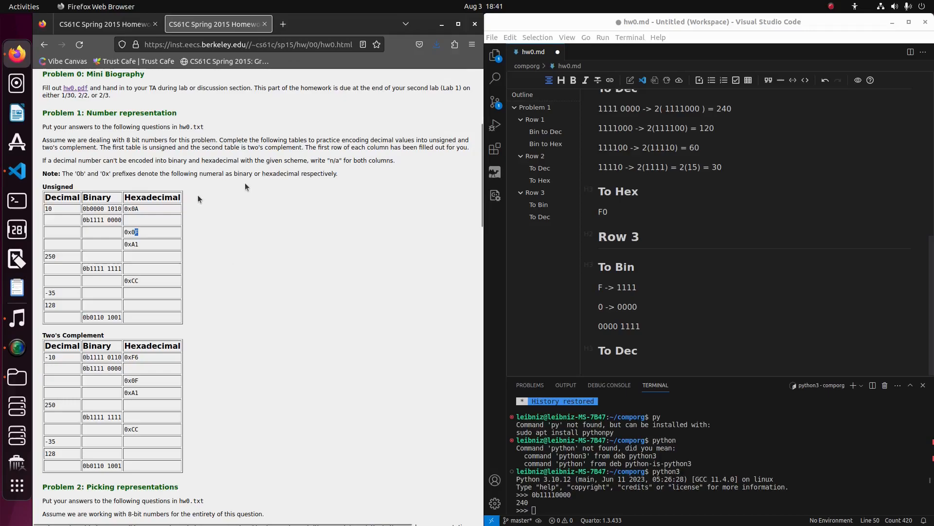
{"action": "mouse_move", "coordinate": [187, 203]}
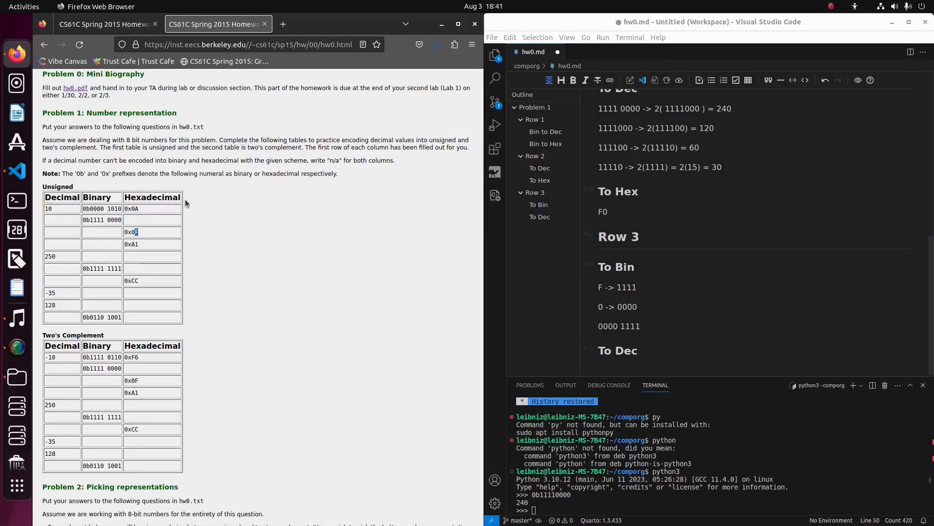
{"action": "mouse_move", "coordinate": [235, 216]}
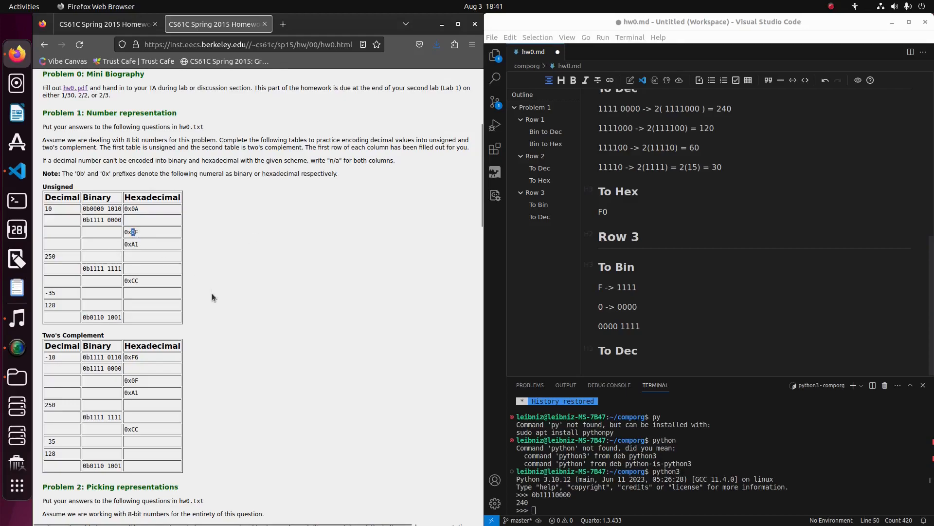
{"action": "mouse_move", "coordinate": [53, 236]}
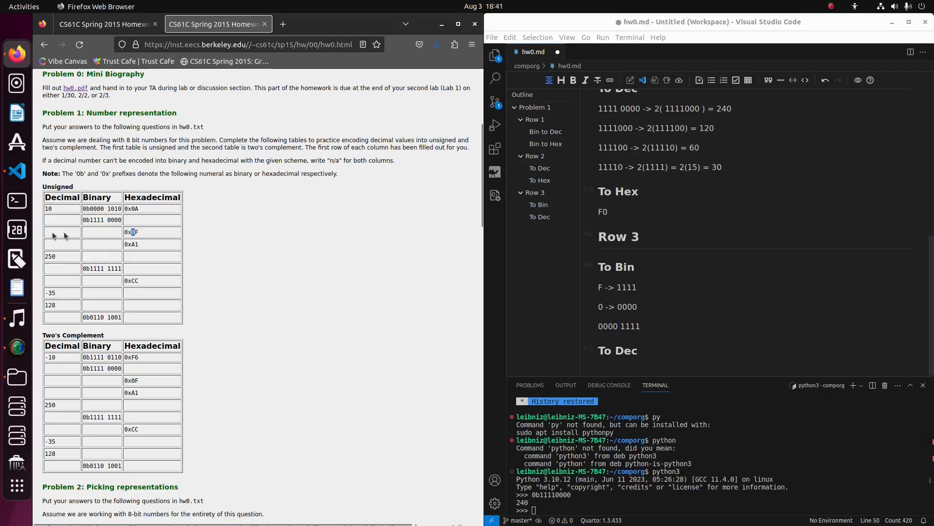
{"action": "mouse_move", "coordinate": [82, 241]}
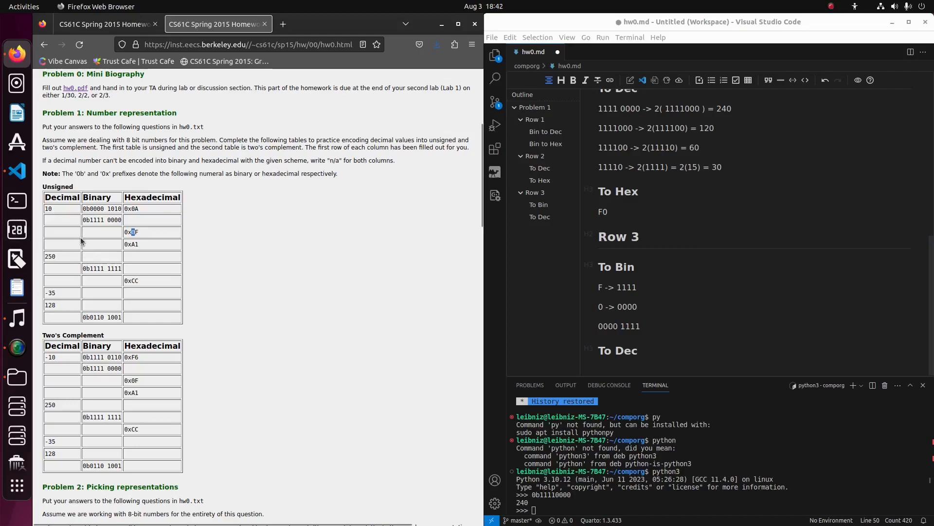
{"action": "mouse_move", "coordinate": [110, 240]}
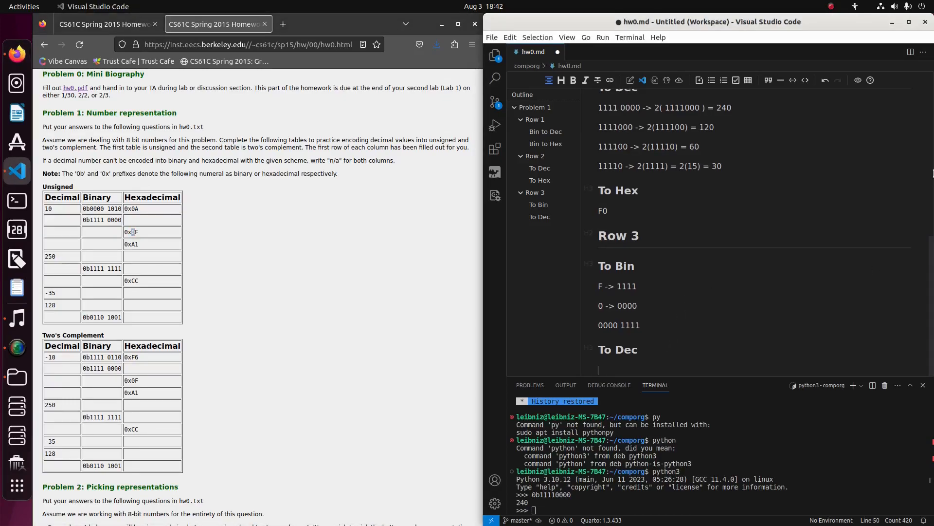
- Write F -> 15, 0 -> 0 and the decimal result 15 under To Dec
{"action": "type", "text": "15"}
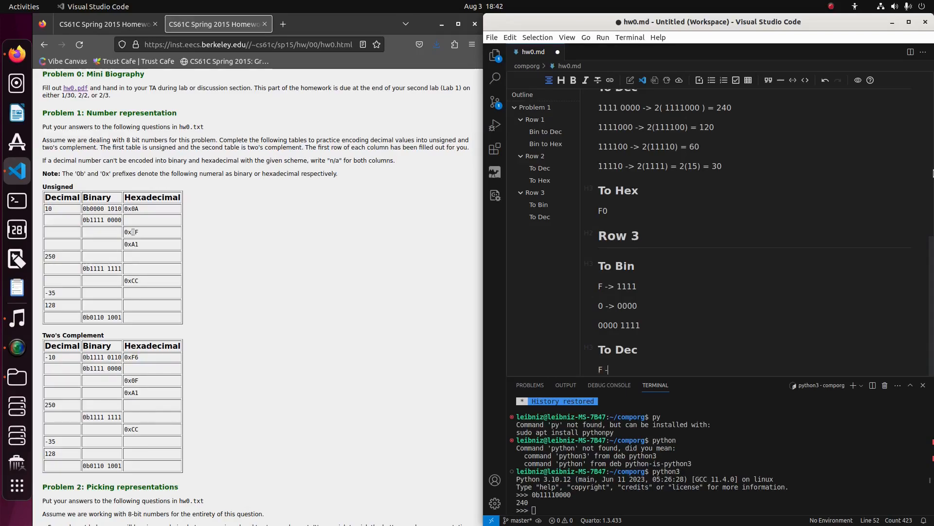
{"action": "type", "text": "15"}
{"action": "type", "text": "0 ->"}
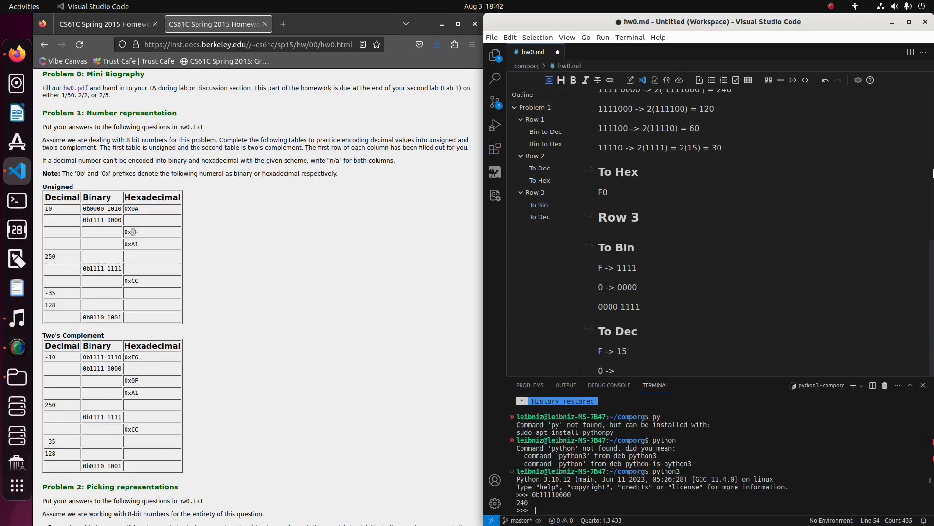
{"action": "type", "text": "0"}
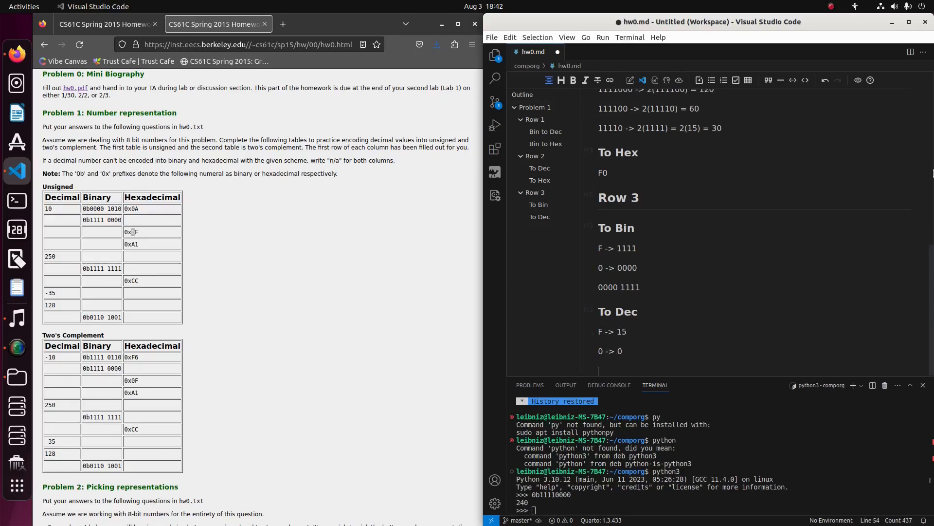
{"action": "type", "text": "15."}
{"action": "type", "text": "##"}
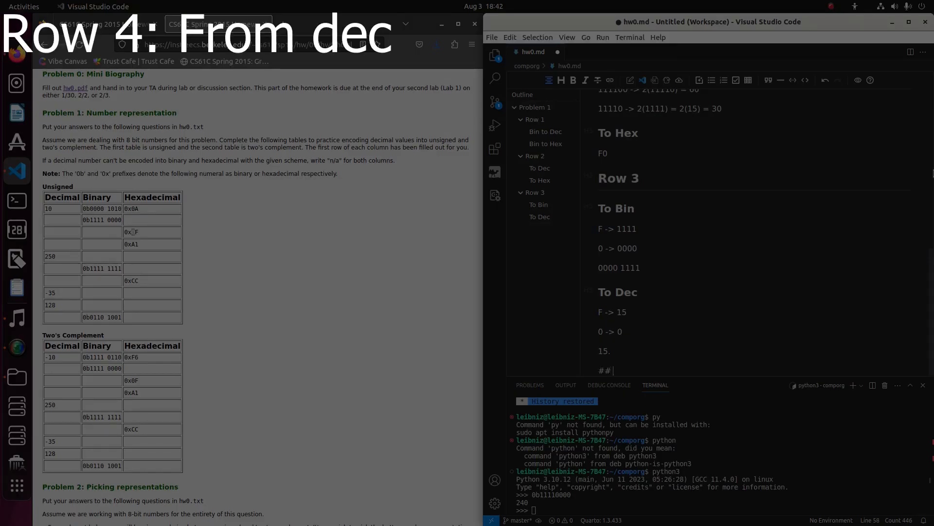
- Add a 'Row 4' heading with a 'To Binary' subheading beneath it
{"action": "type", "text": "Row 4"}
{"action": "type", "text": "T"}
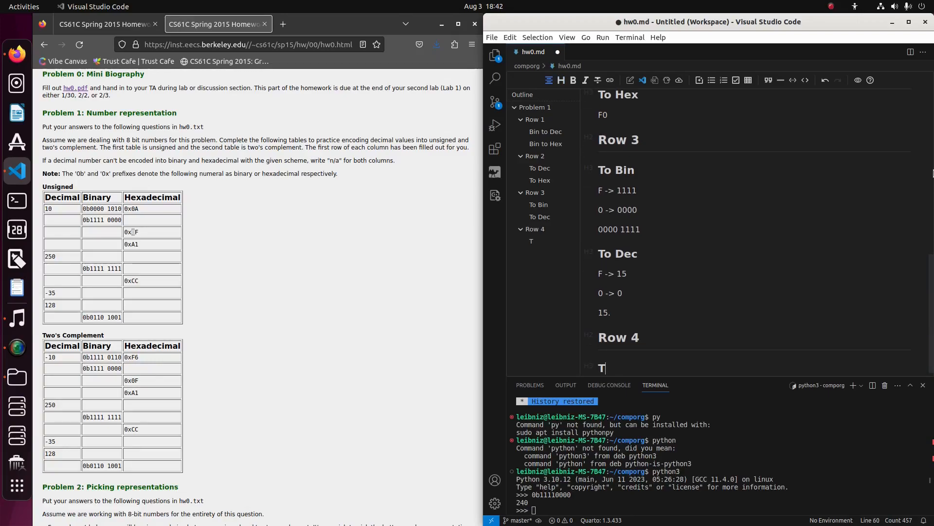
{"action": "type", "text": "o Binary"}
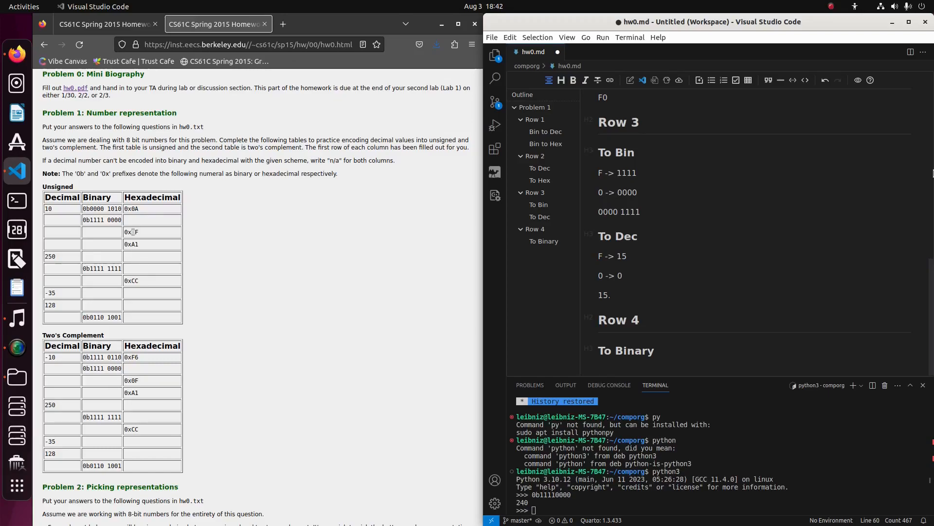
{"action": "left_click", "coordinate": [599, 370]}
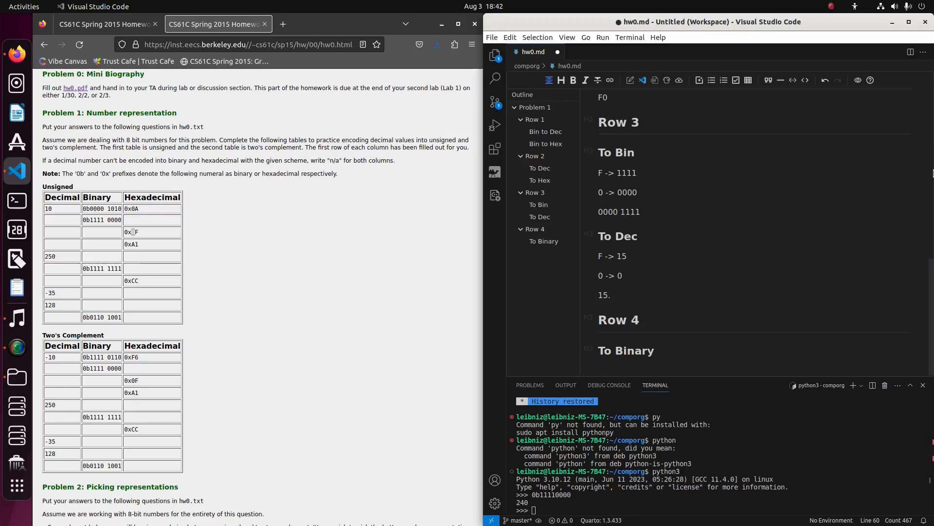
{"action": "left_click", "coordinate": [599, 370]}
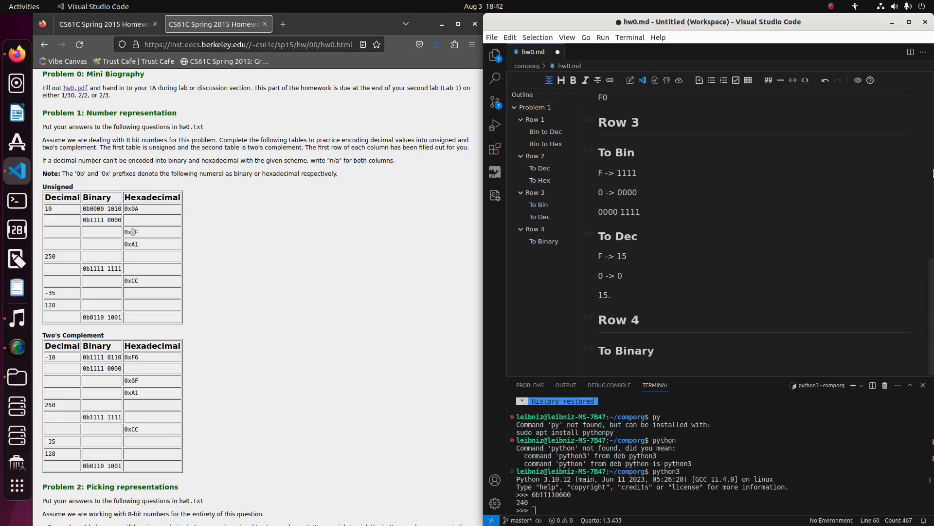
{"action": "left_click", "coordinate": [598, 370]}
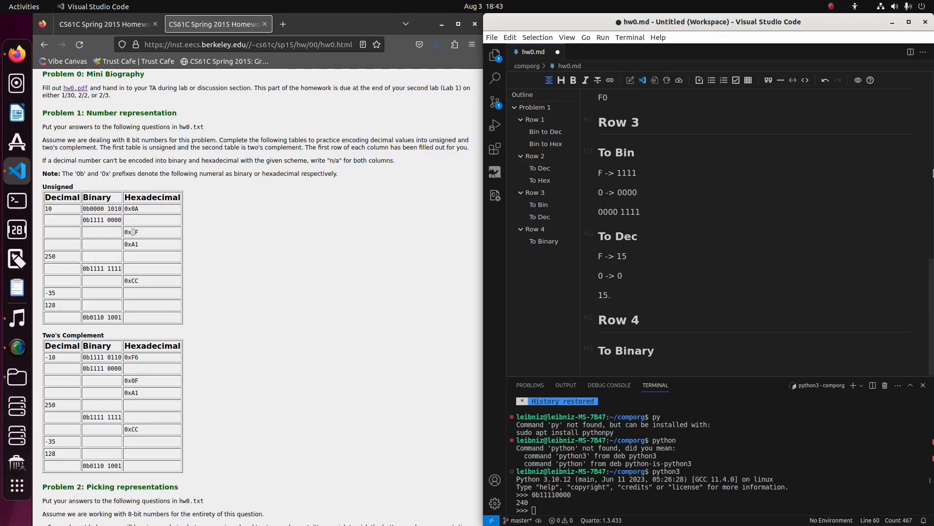
{"action": "left_click", "coordinate": [598, 370]}
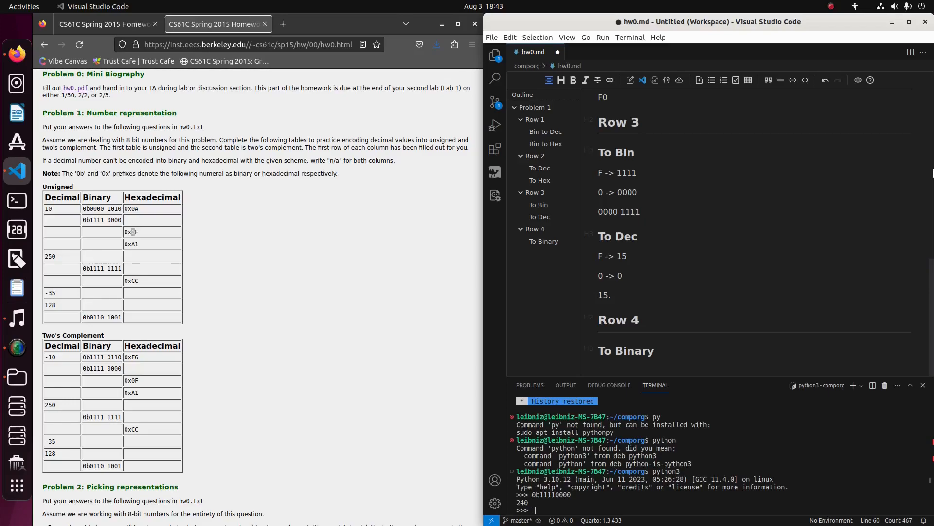
{"action": "left_click", "coordinate": [598, 370]}
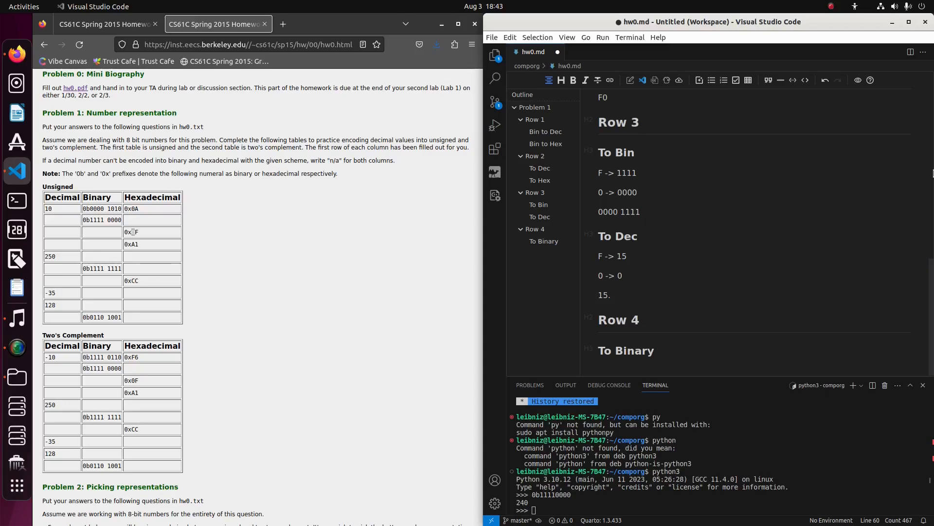
{"action": "left_click", "coordinate": [598, 370]}
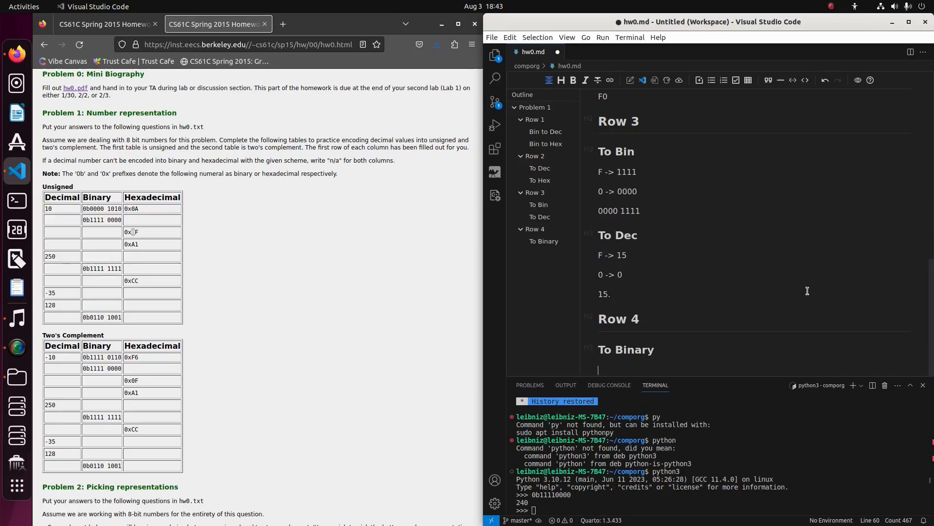
- Rewrite the first powers as inline math $2^0 = 1$, $2^1 = 2$, $2^2 = 4$
{"action": "type", "text": "$2"}
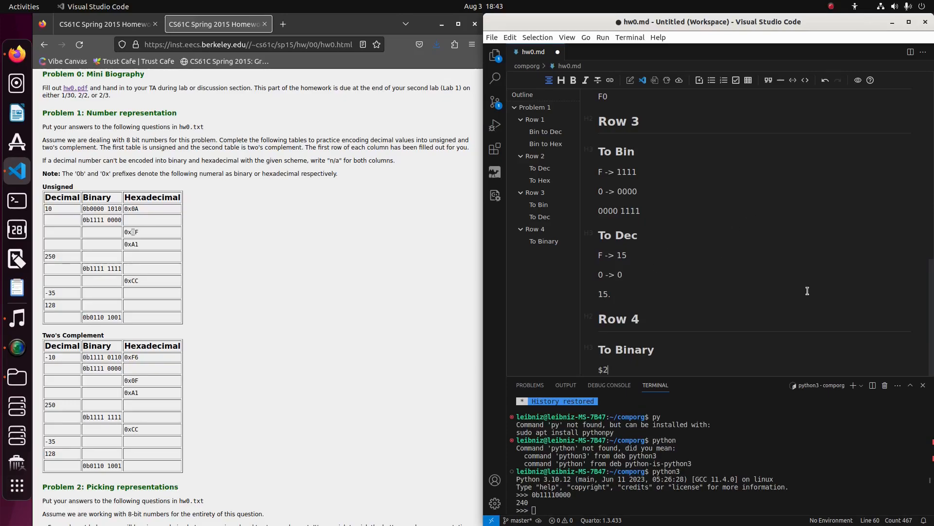
{"action": "type", "text": "^0"}
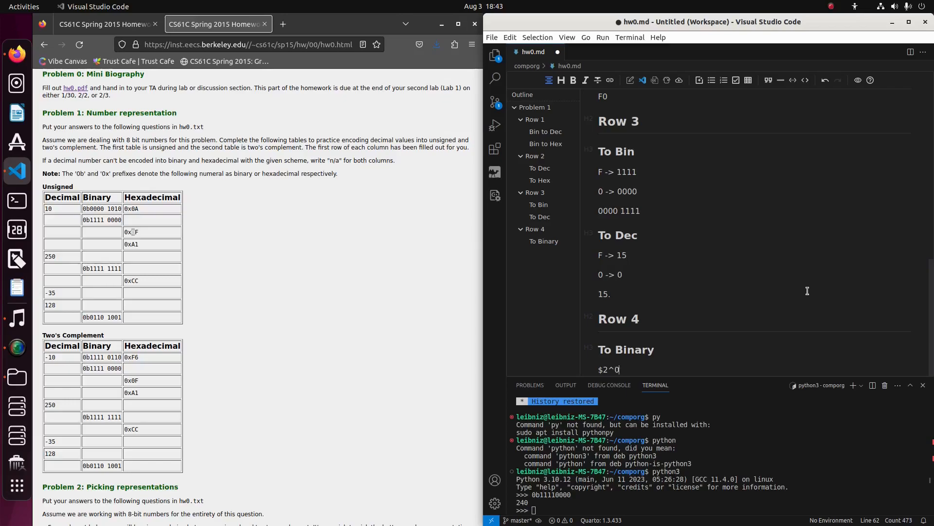
{"action": "type", "text": "^0 = 1"}
{"action": "type", "text": "$2"}
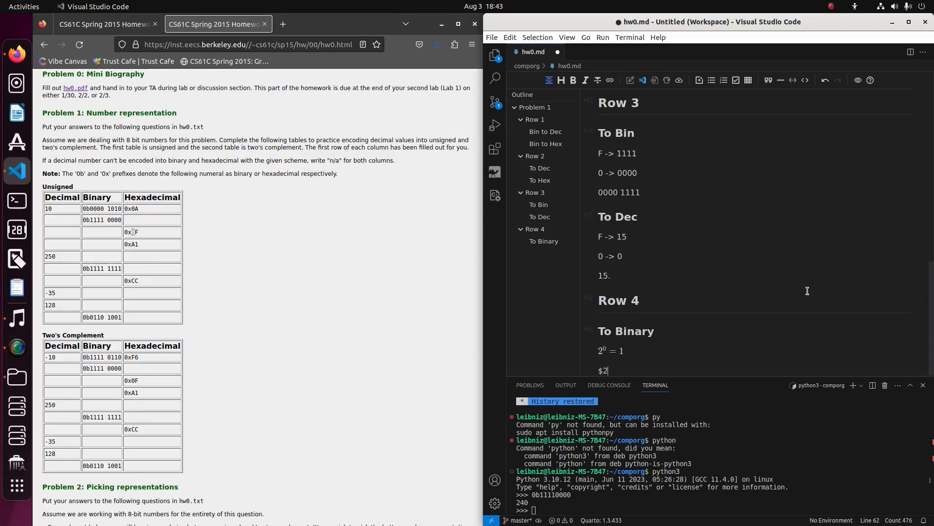
{"action": "type", "text": "^1 = 2"}
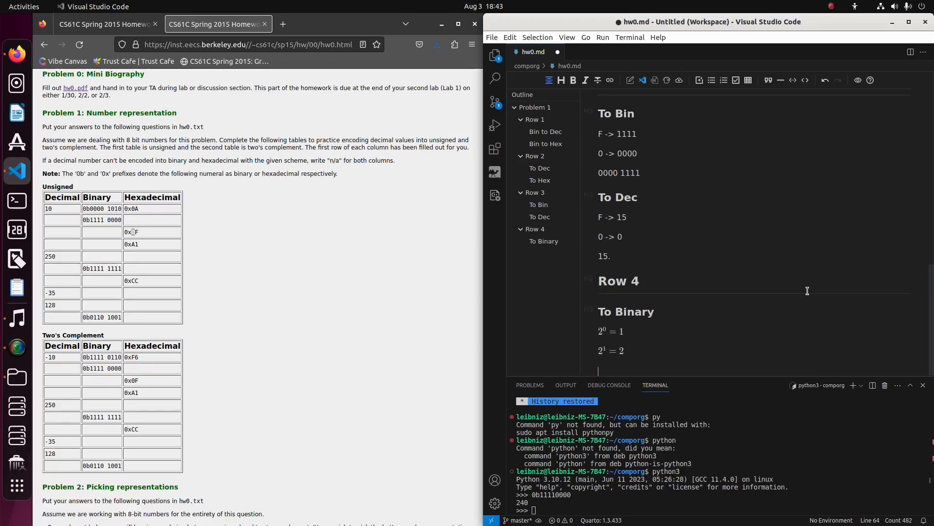
{"action": "type", "text": "$2^"}
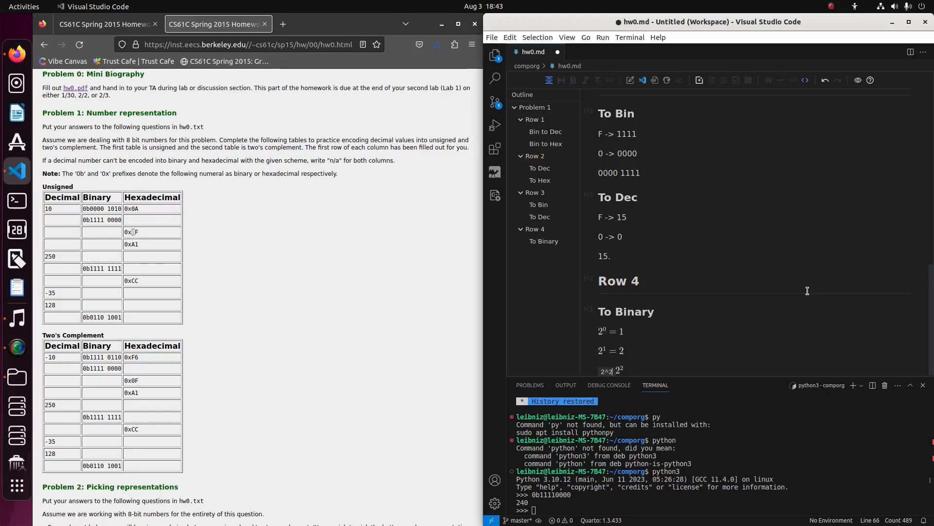
{"action": "type", "text": "=3"}
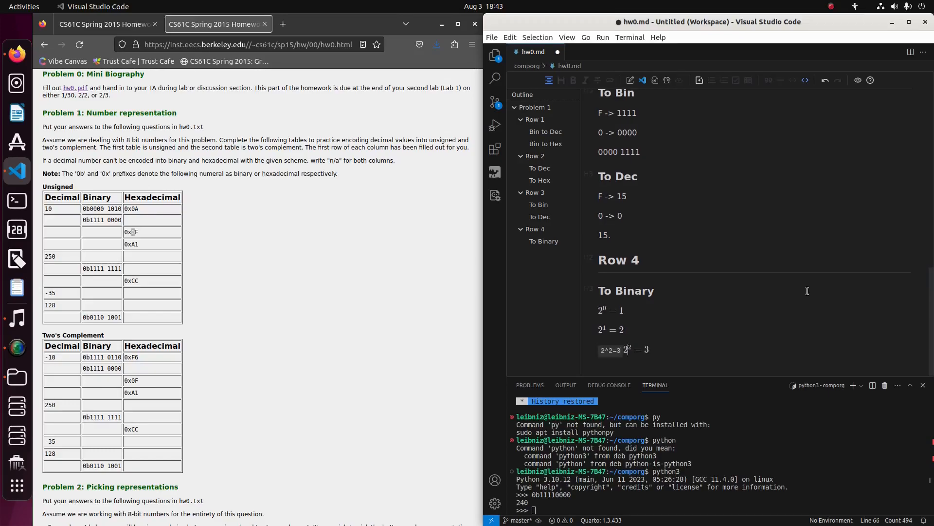
{"action": "type", "text": "4"}
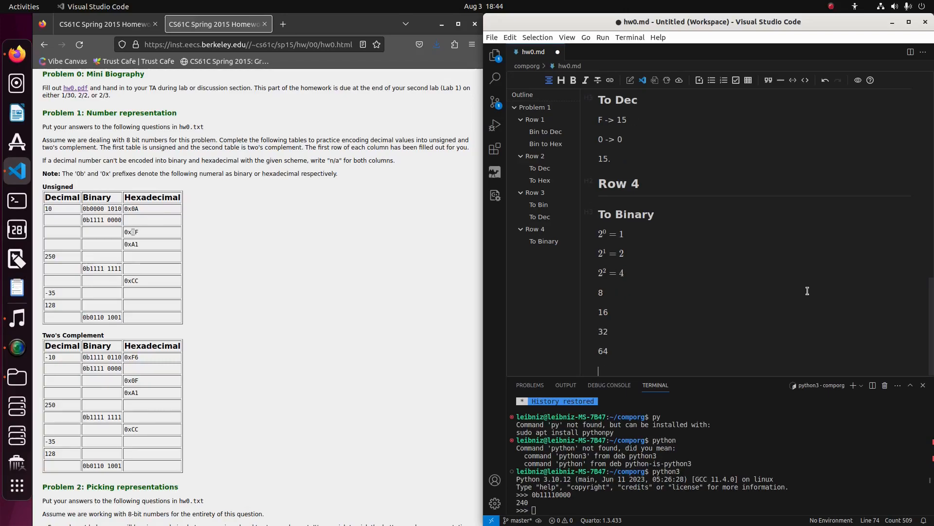
- Extend the plain powers-of-two list up to 128
{"action": "type", "text": "12"}
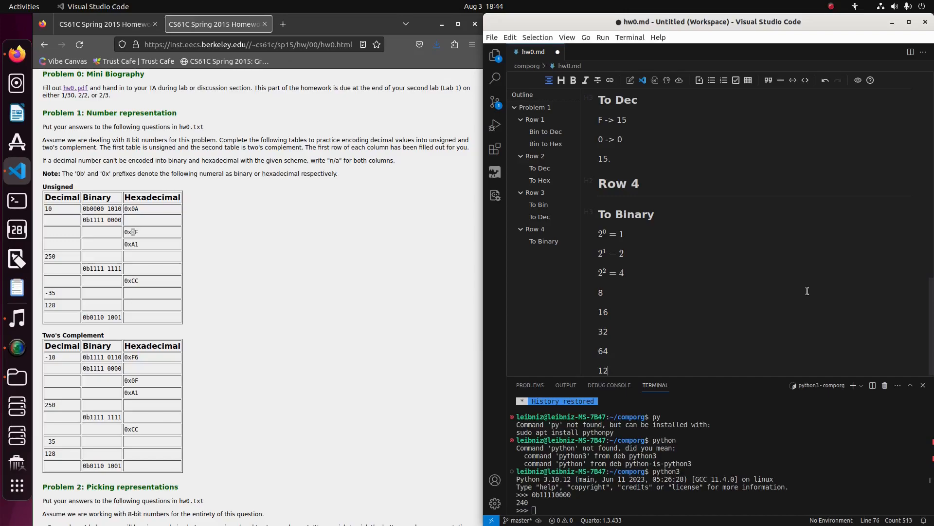
{"action": "type", "text": "8"}
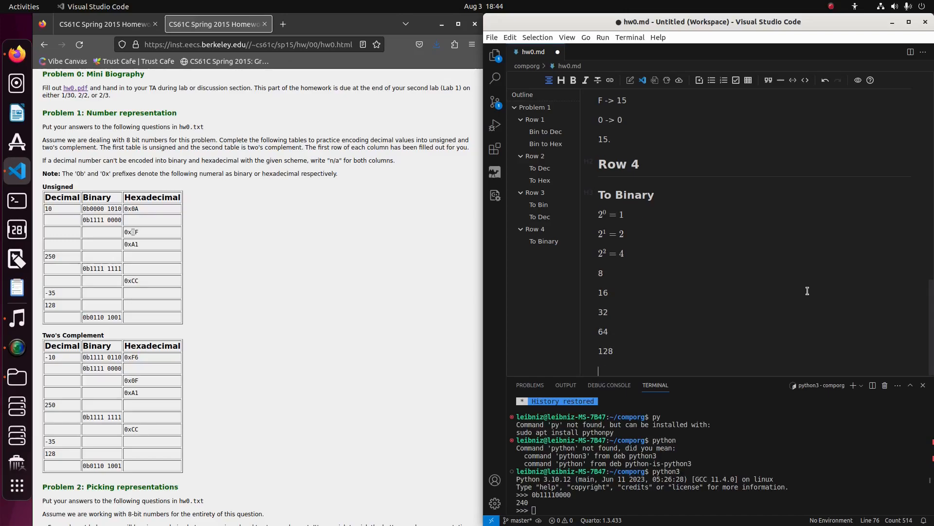
{"action": "mouse_move", "coordinate": [57, 269]}
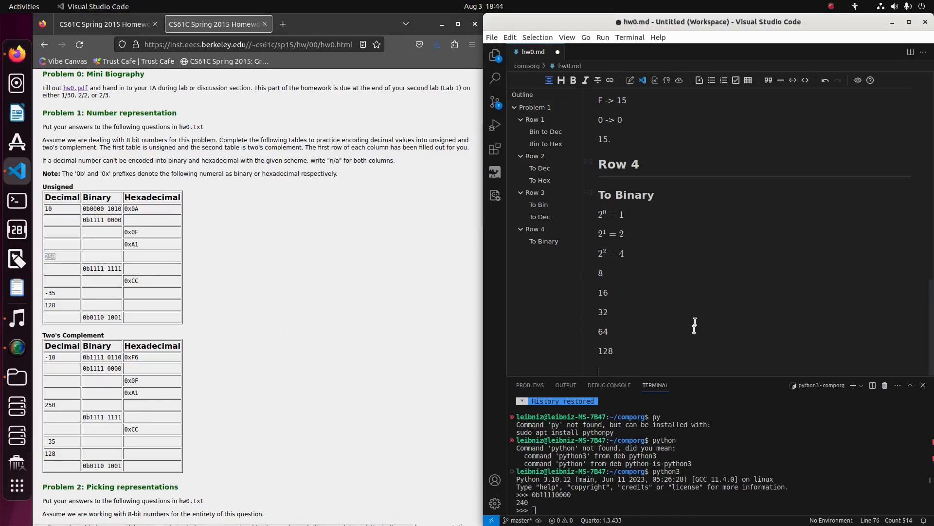
{"action": "mouse_move", "coordinate": [710, 294]}
{"action": "type", "text": "256"}
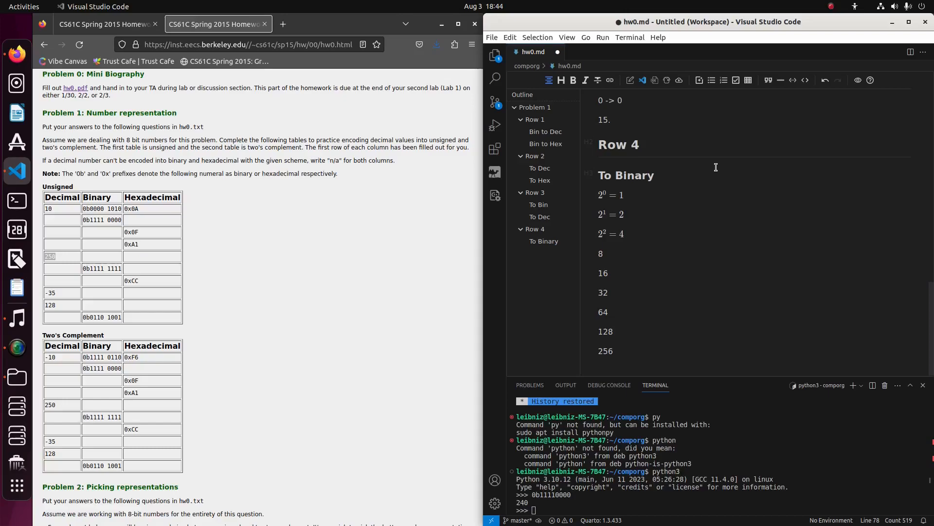
- Wrap 8 through 128 as inline math $2^3 = 8$ up to $2^7 = 128$
{"action": "type", "text": "$"}
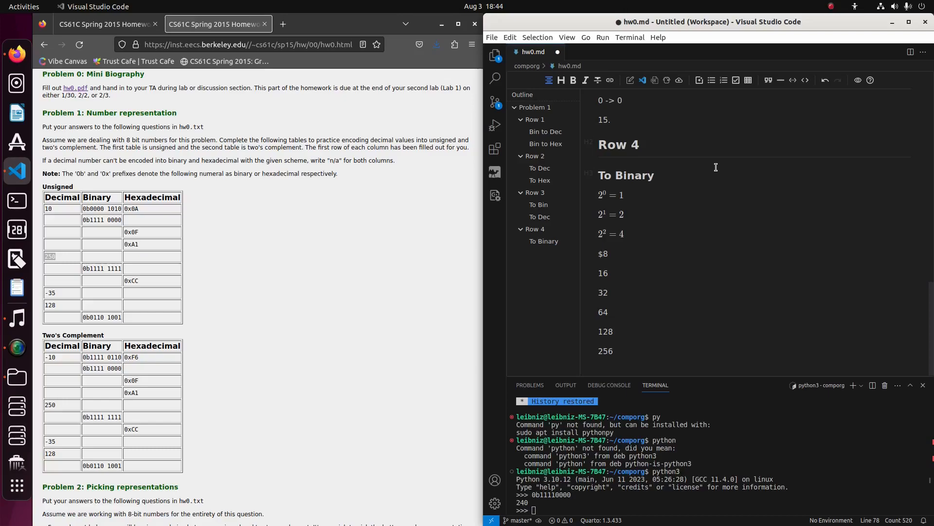
{"action": "type", "text": "2^3"}
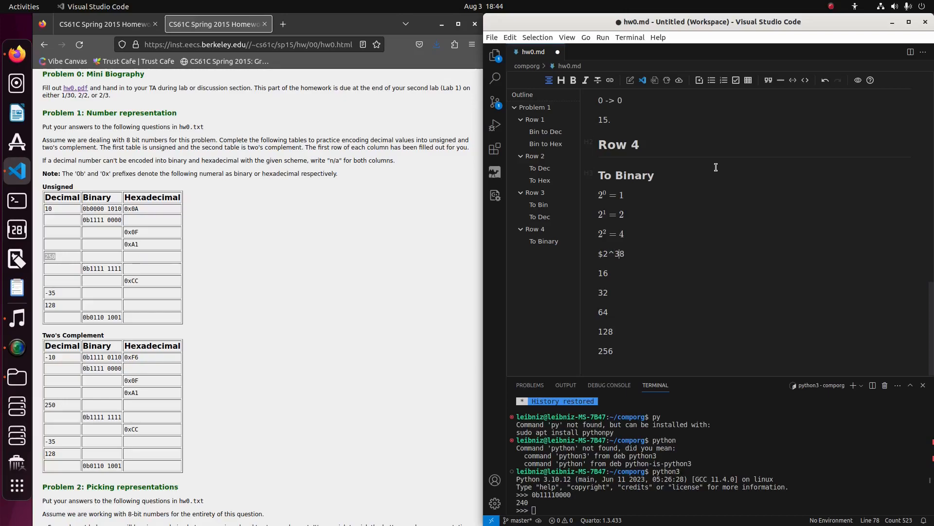
{"action": "type", "text": "8"}
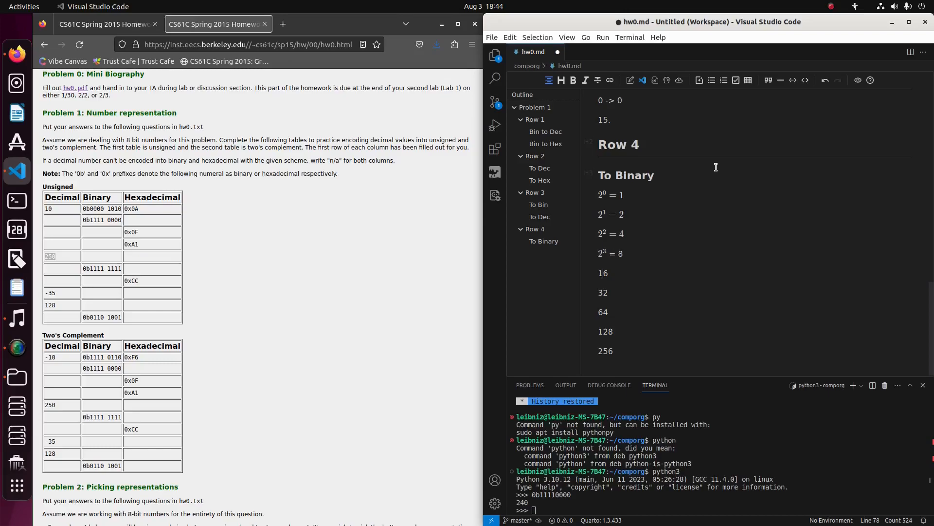
{"action": "type", "text": "$2"}
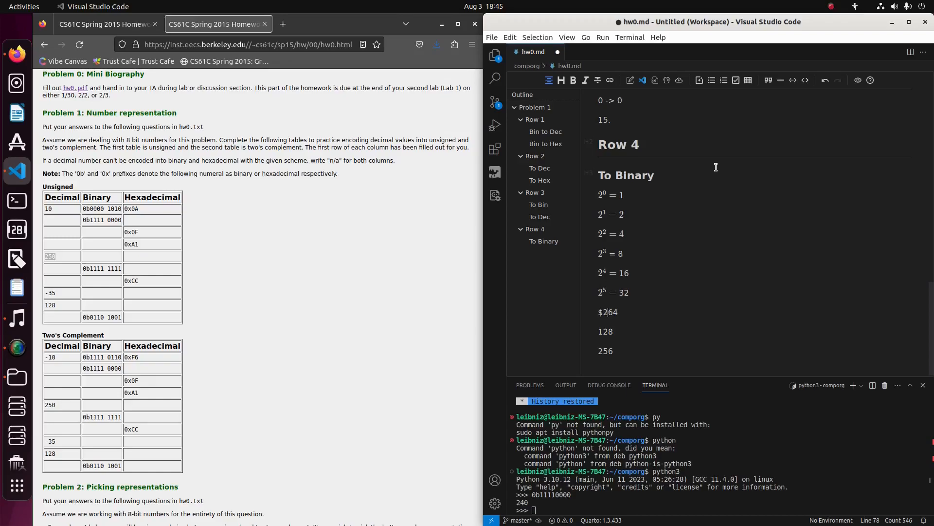
{"action": "type", "text": "^6 ="}
{"action": "left_click", "coordinate": [761, 331]}
{"action": "type", "text": "$"}
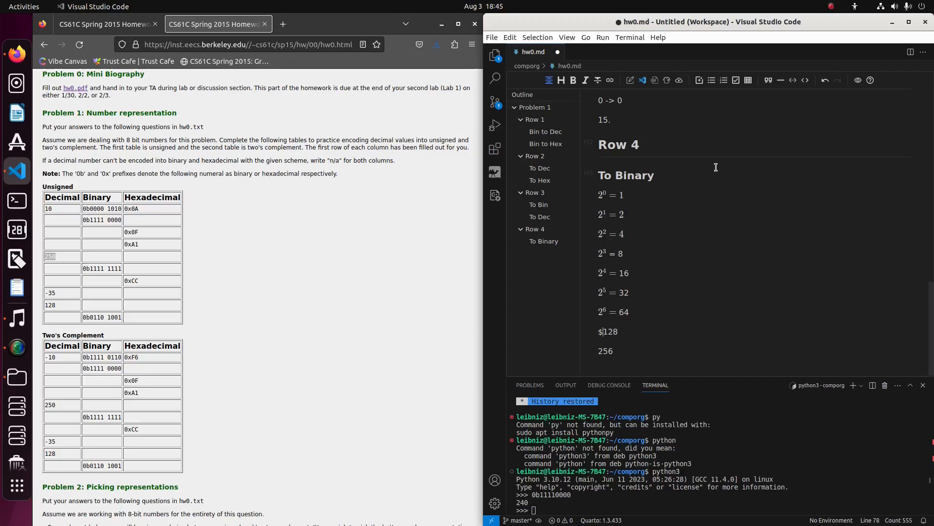
{"action": "type", "text": "2^7 ="}
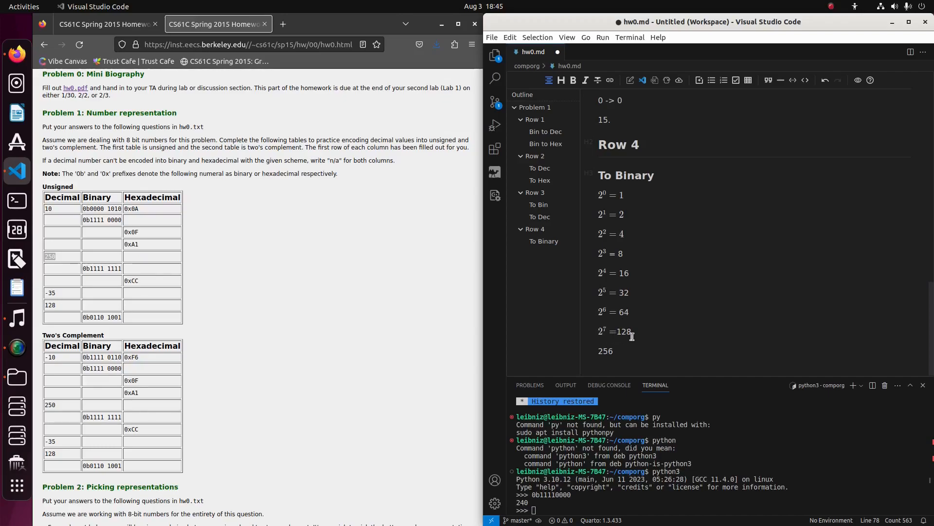
{"action": "mouse_move", "coordinate": [696, 232]}
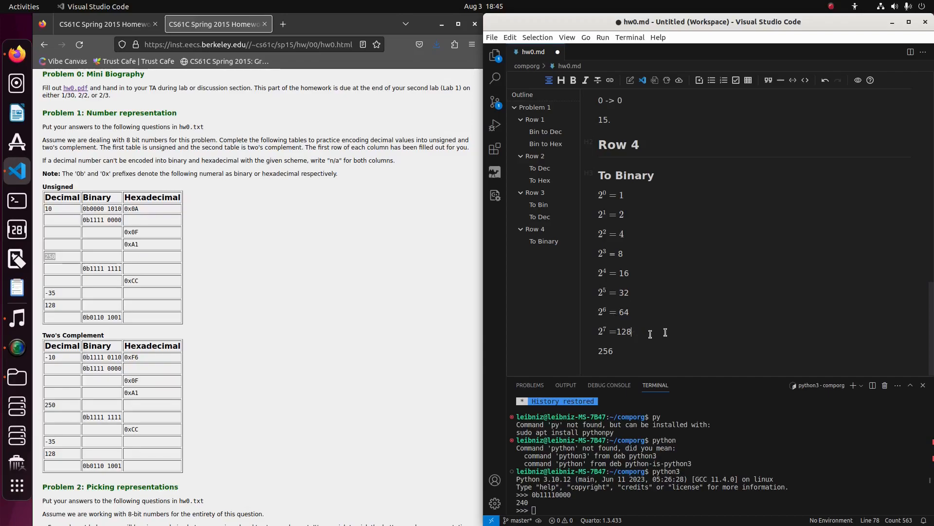
{"action": "mouse_move", "coordinate": [717, 305]}
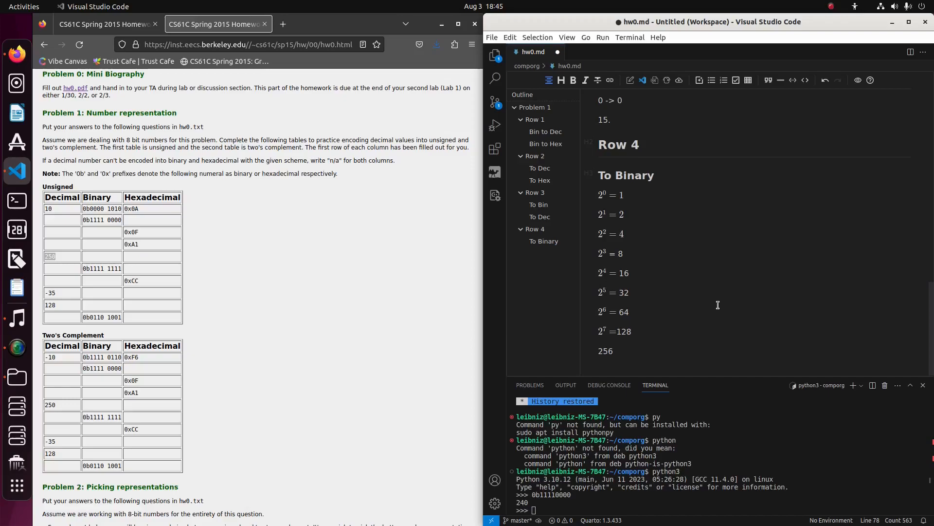
- Start a comma-separated bit placeholder line '1,,, ,,,' and clear the 256 line
{"action": "left_click", "coordinate": [599, 370]}
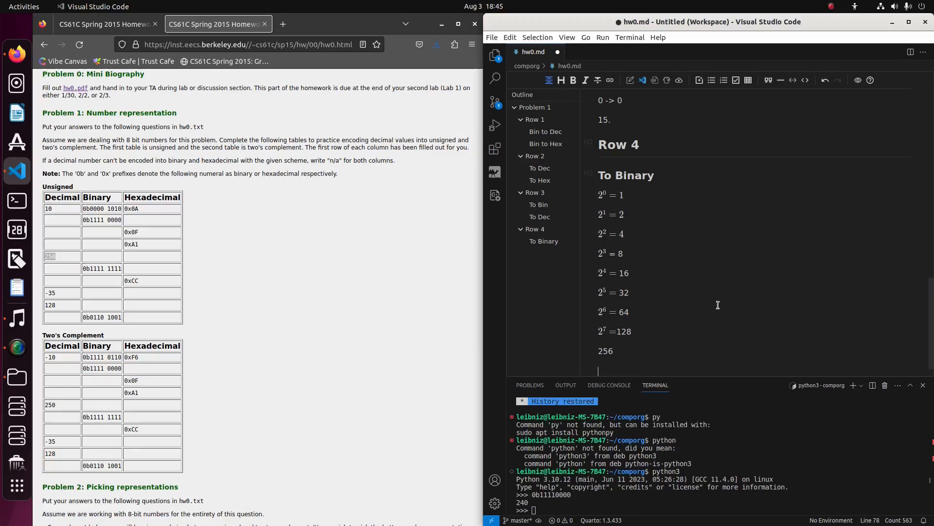
{"action": "type", "text": "1_"}
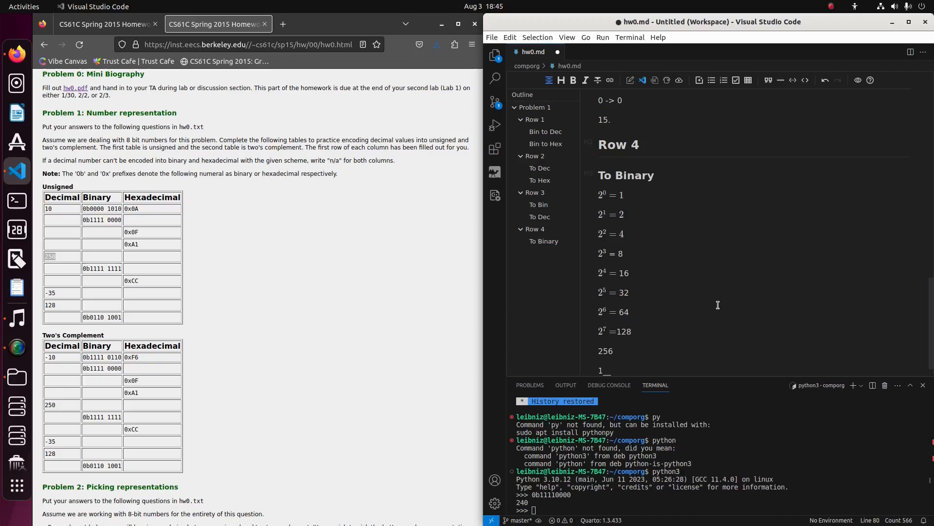
{"action": "type", "text": ","}
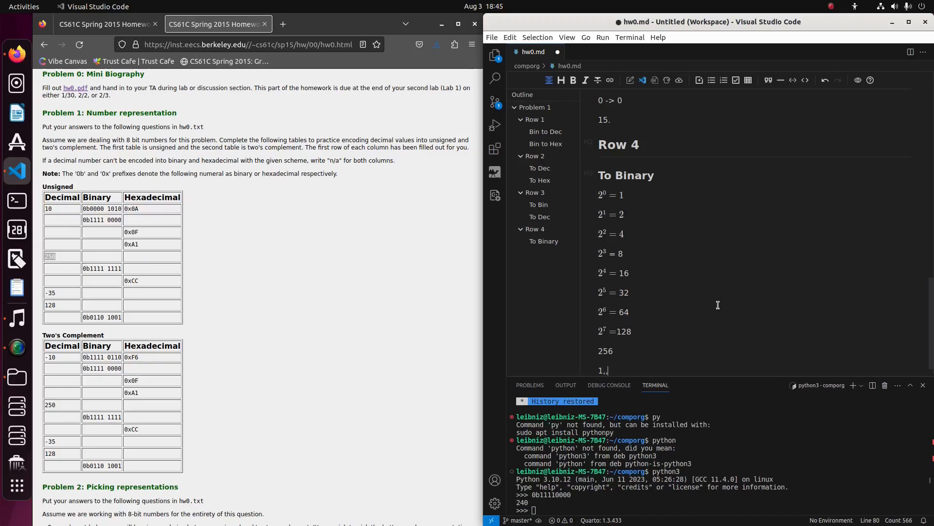
{"action": "type", "text": ",, ,,,"}
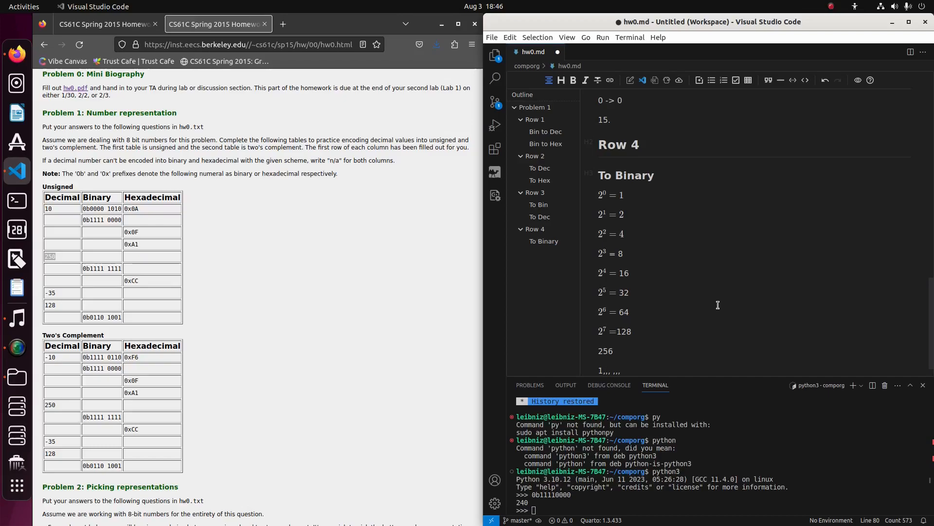
{"action": "left_click", "coordinate": [602, 350]}
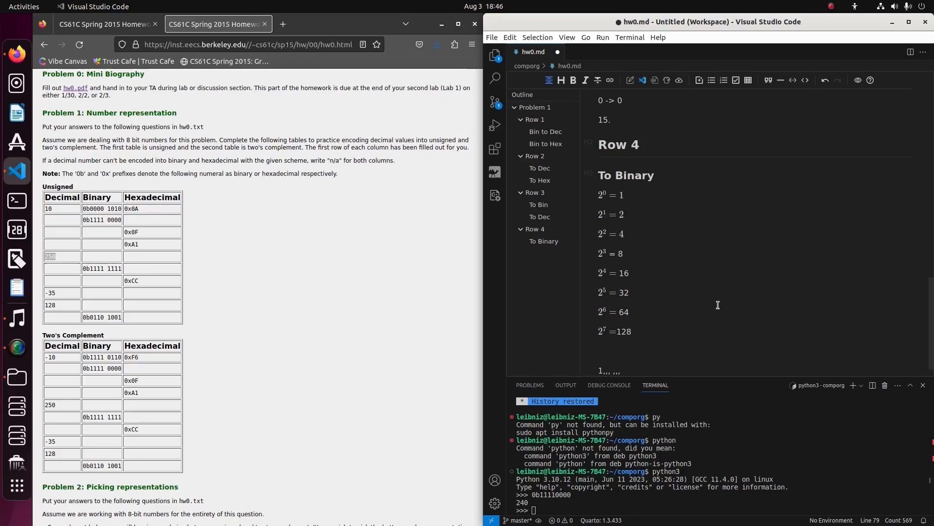
- Record the first subtraction step 250-128 = 122 below the powers of two
{"action": "type", "text": "250"}
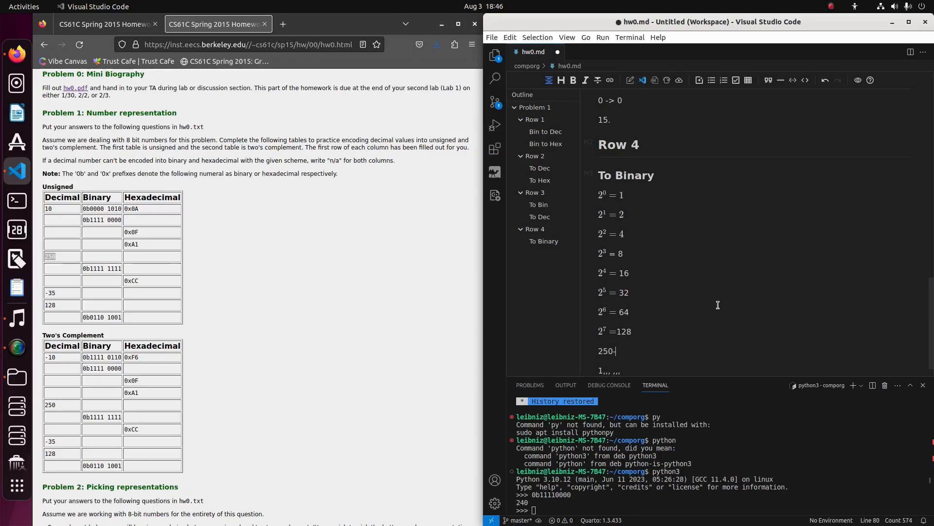
{"action": "type", "text": "12"}
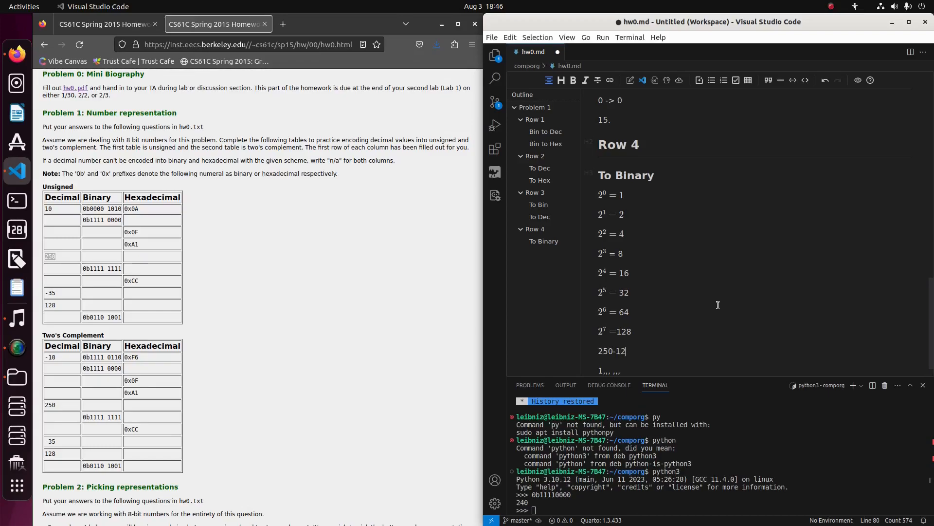
{"action": "type", "text": "8 ="}
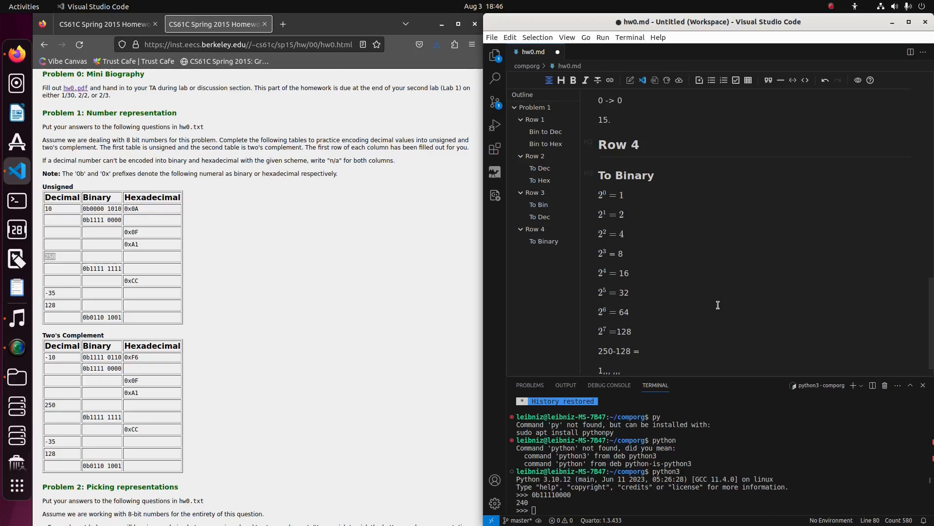
{"action": "left_click", "coordinate": [641, 350]}
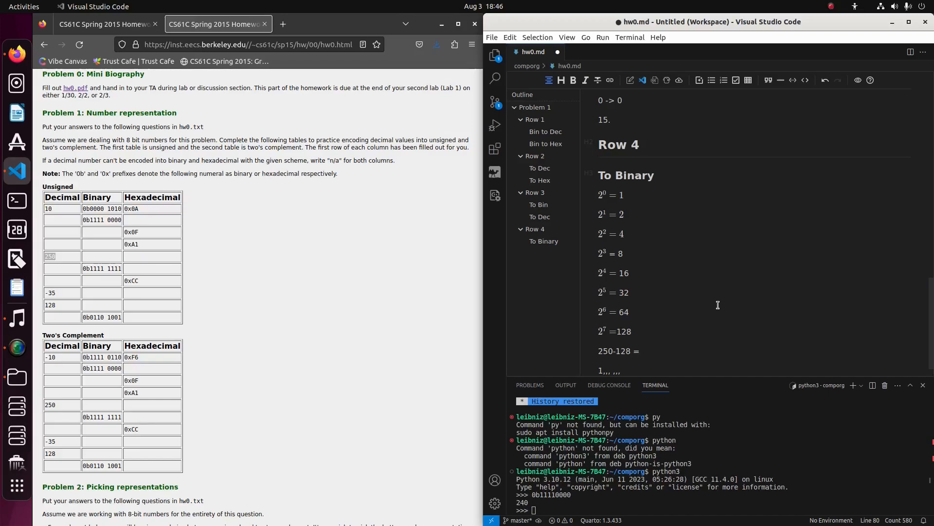
{"action": "left_click", "coordinate": [641, 351]}
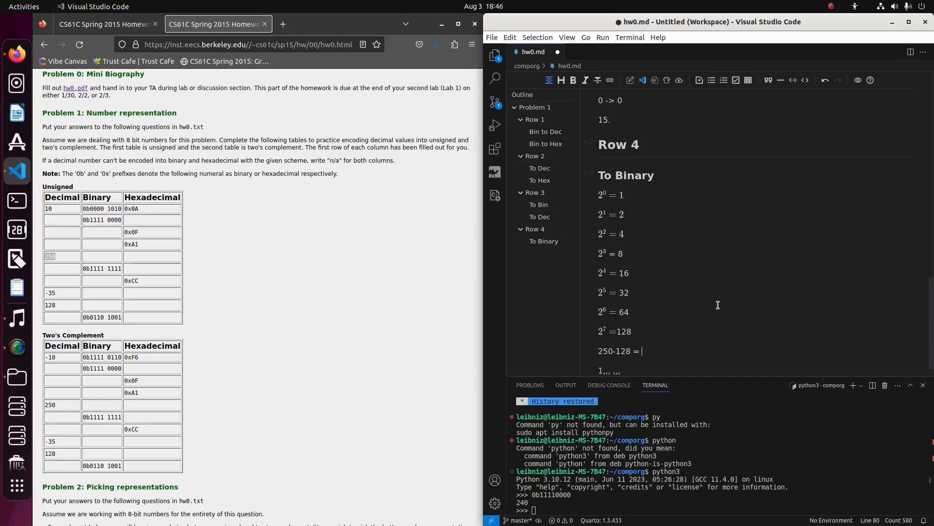
{"action": "type", "text": "122"}
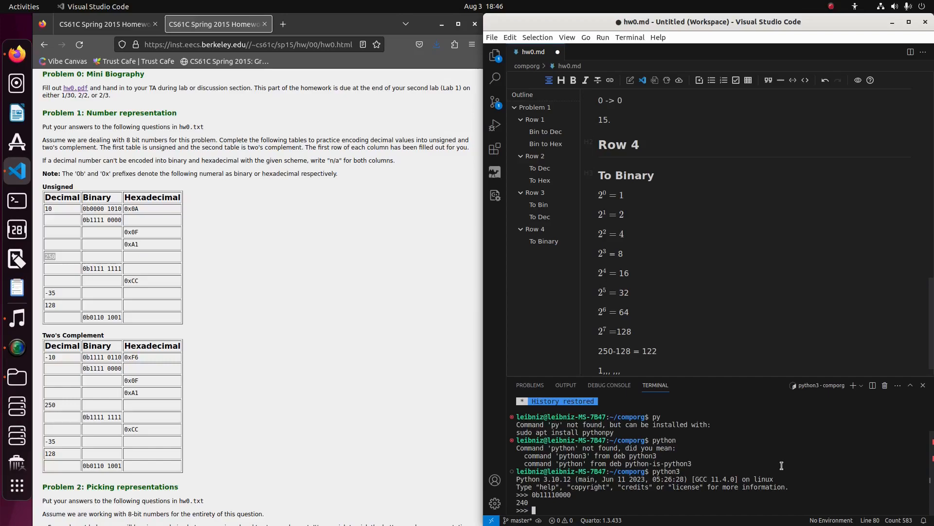
- Check the subtraction in the Python prompt and carry 122 onto the next placeholder line
{"action": "type", "text": "150-"}
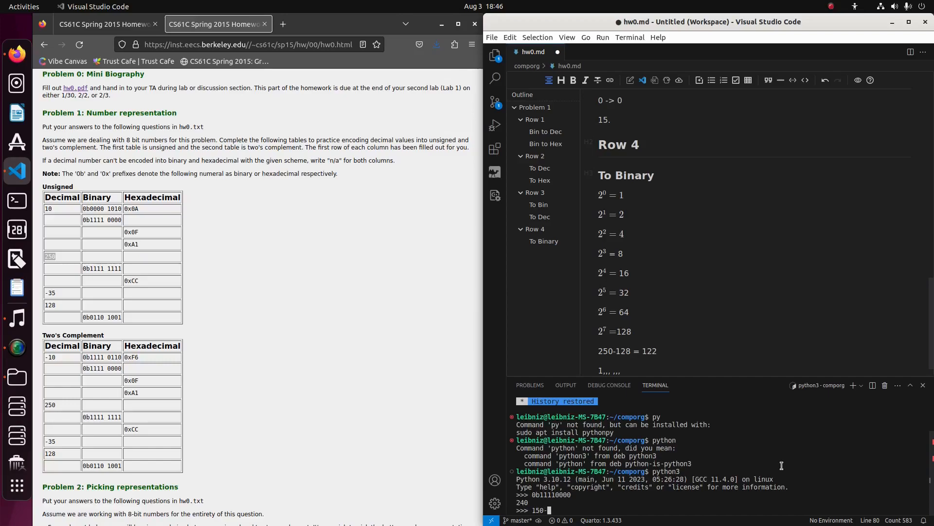
{"action": "key", "text": "Return"}
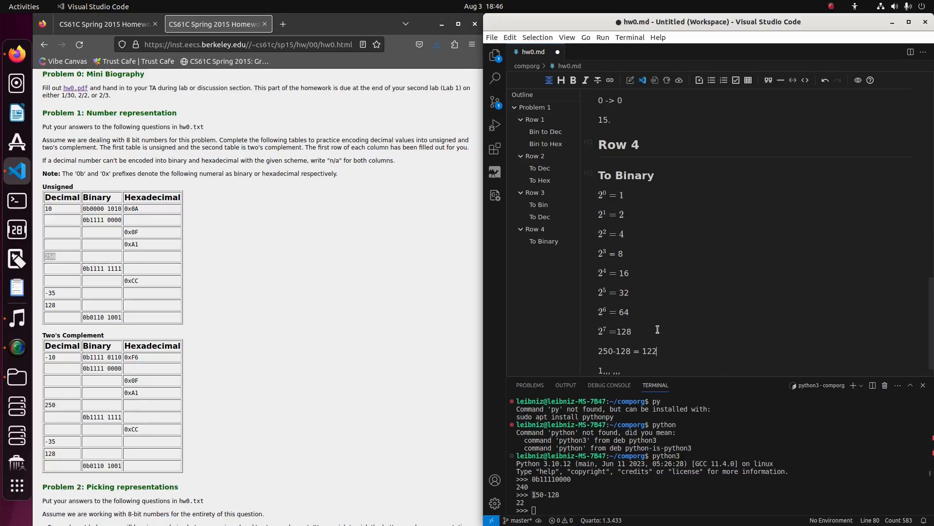
{"action": "mouse_move", "coordinate": [601, 200]}
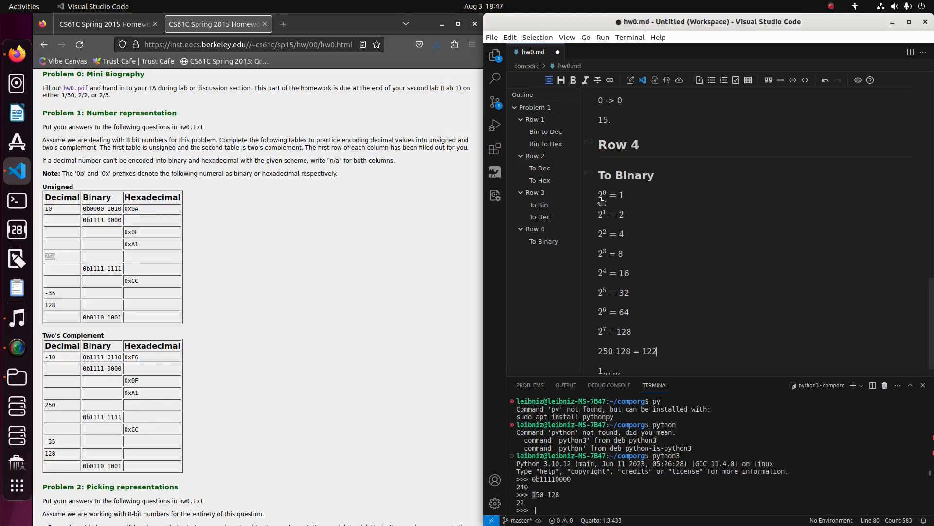
{"action": "mouse_move", "coordinate": [637, 333]}
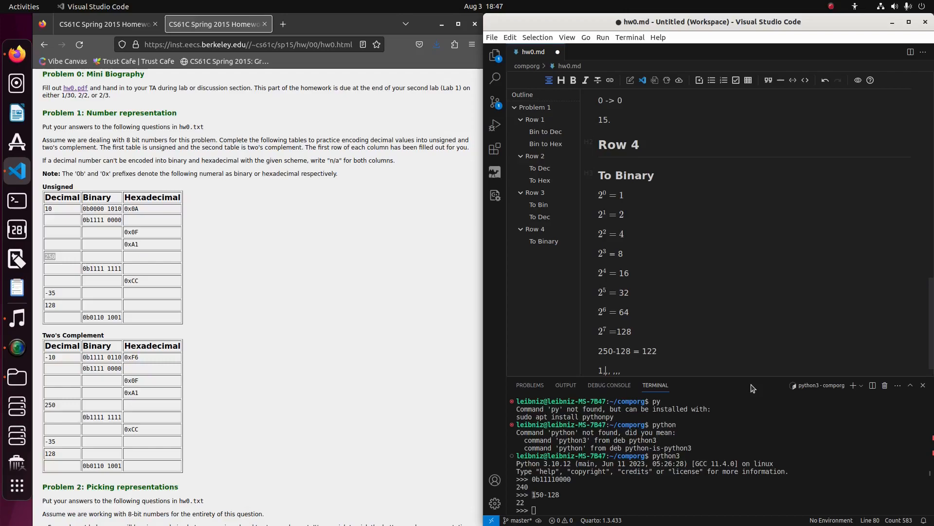
{"action": "type", "text": "1,"}
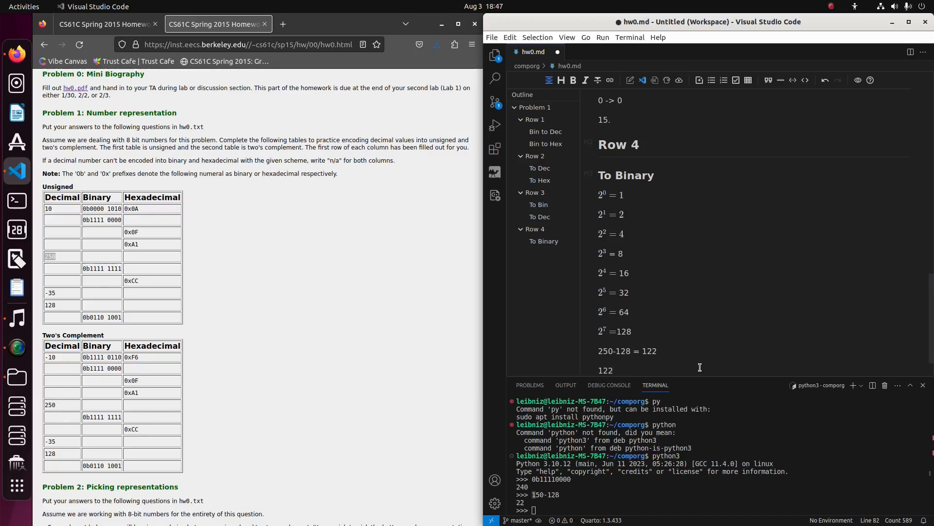
- Fill in the Row 4 results 250-128 = 122 and 122-64 = 58
{"action": "type", "text": "122-64 ="}
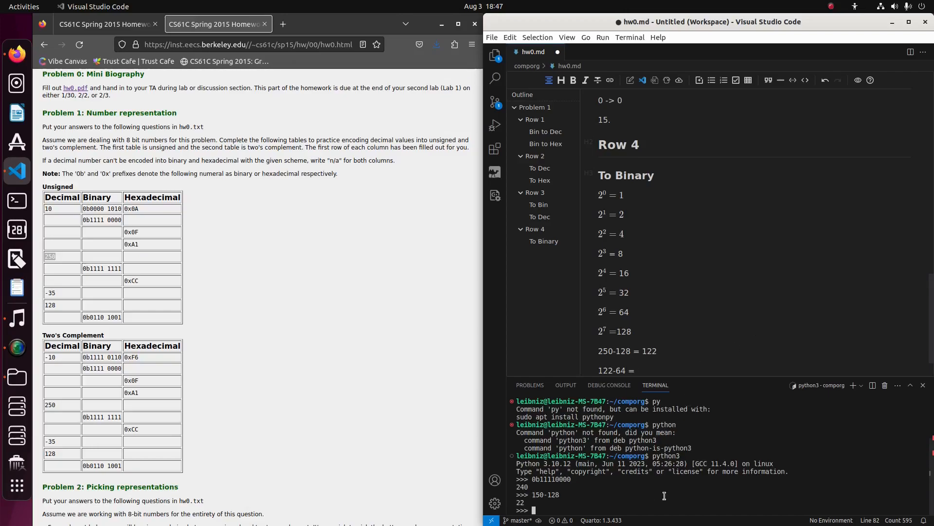
{"action": "type", "text": "122"}
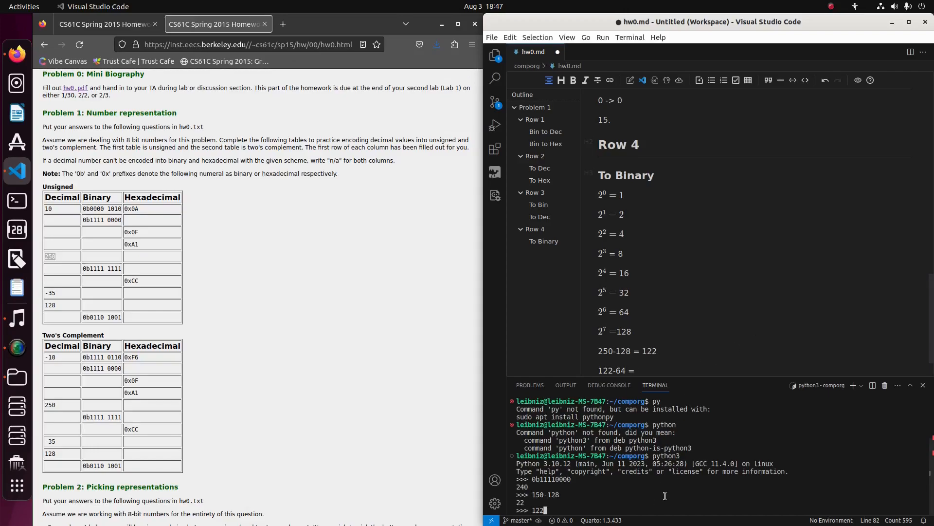
{"action": "key", "text": "Return"}
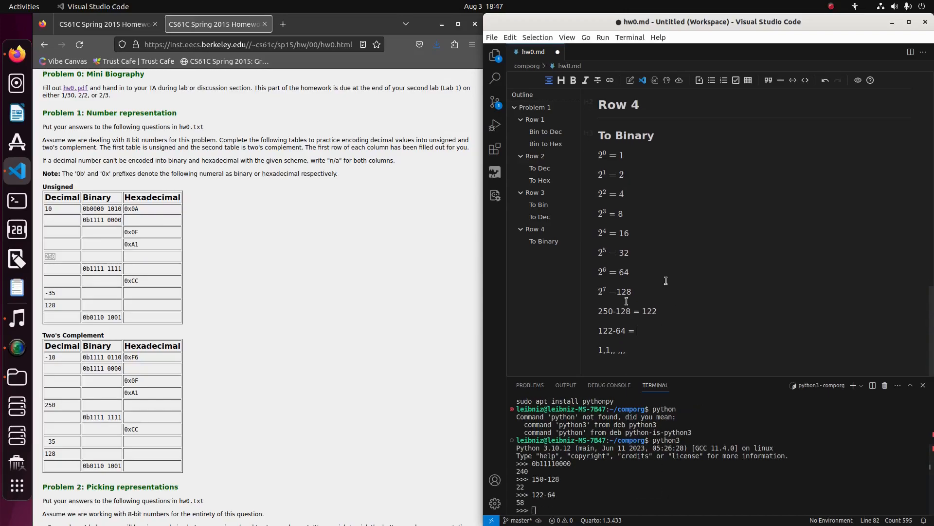
{"action": "type", "text": "58"}
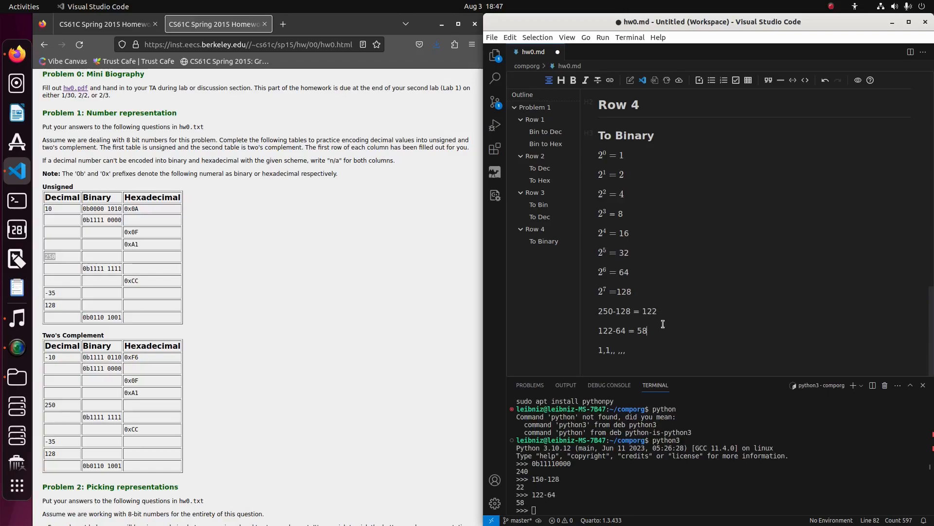
{"action": "mouse_move", "coordinate": [634, 291]}
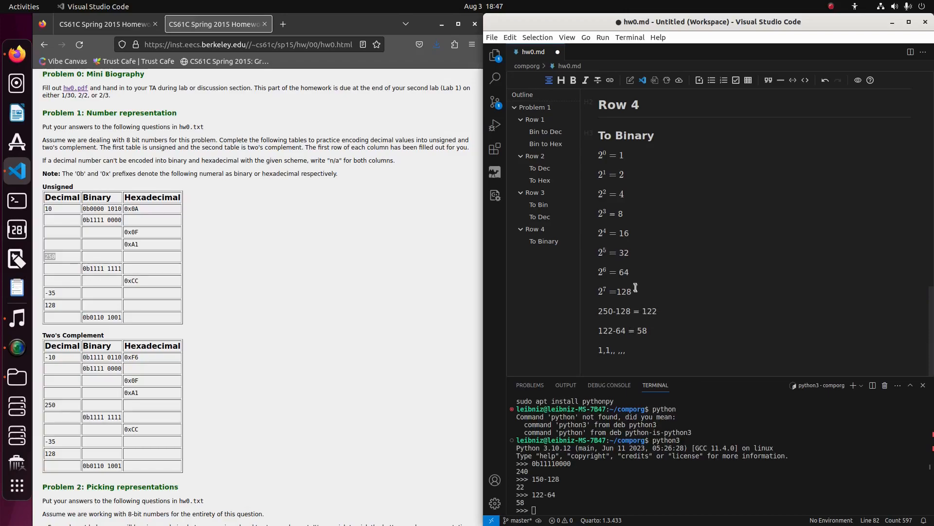
- Add a third 1 to the bit list so it reads 1,1,1 and start a new working line
{"action": "double_click", "coordinate": [623, 253]}
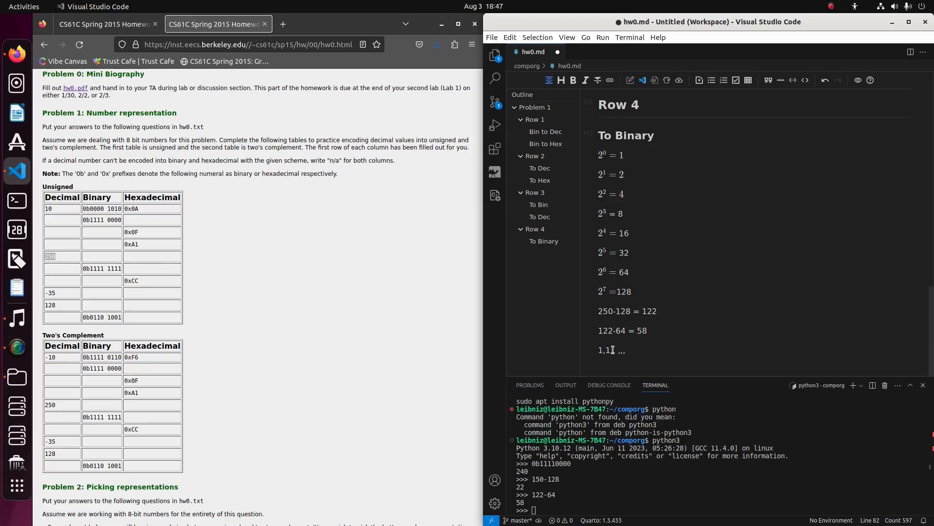
{"action": "type", "text": "1,"}
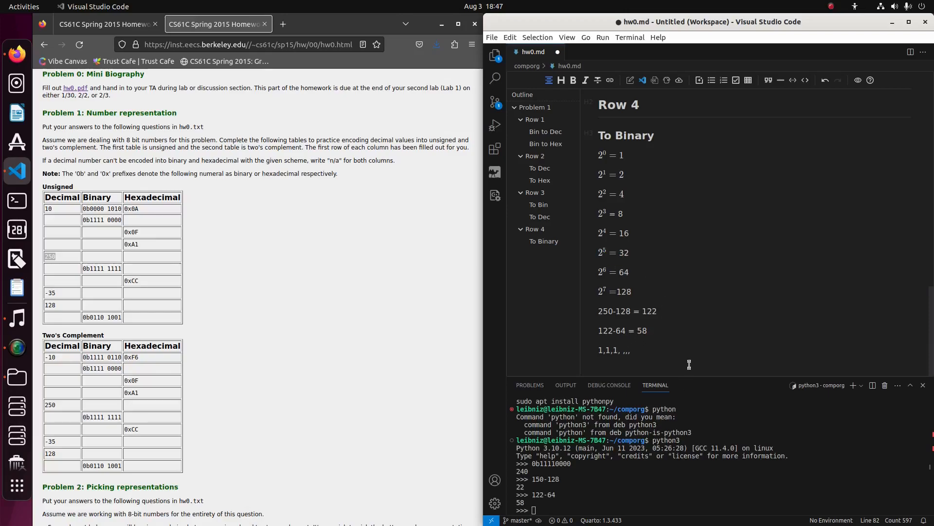
{"action": "key", "text": "Return"}
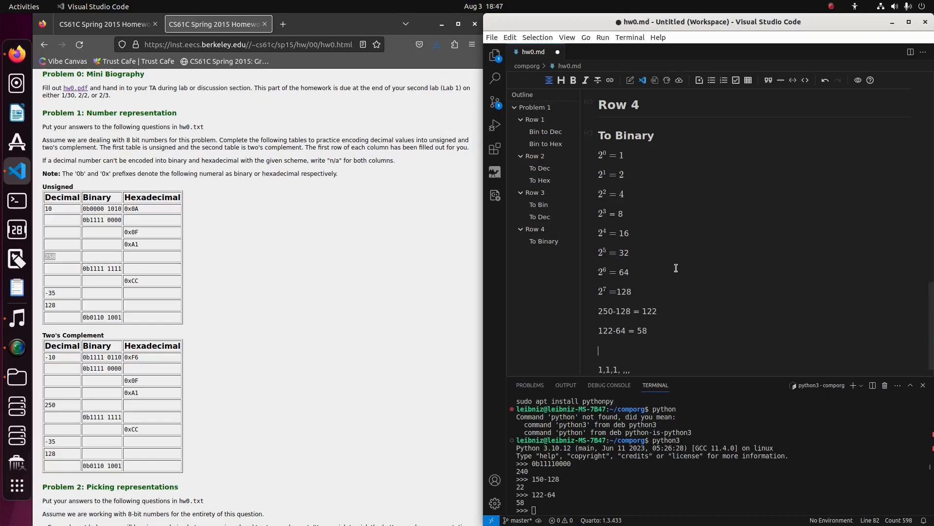
- Write the subtraction 58-32 = 26 and open a line for the next step
{"action": "type", "text": "58-"}
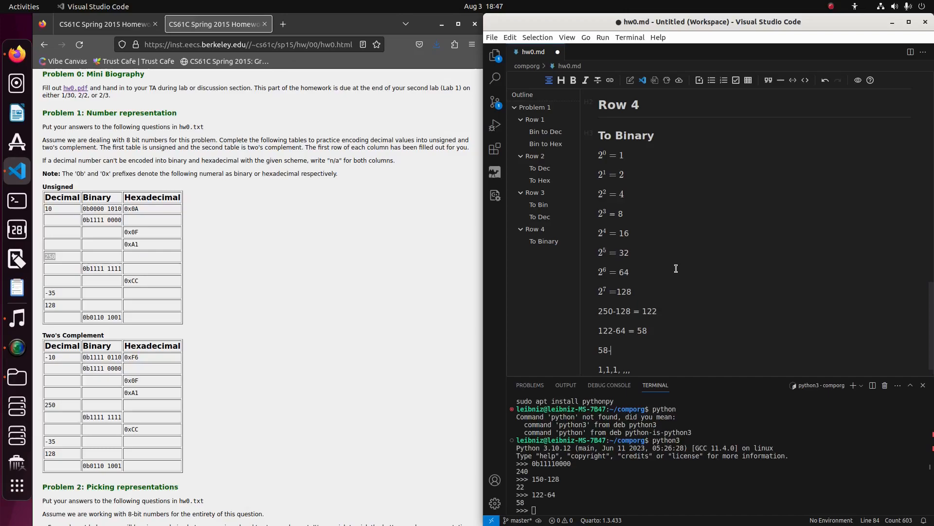
{"action": "type", "text": "32"}
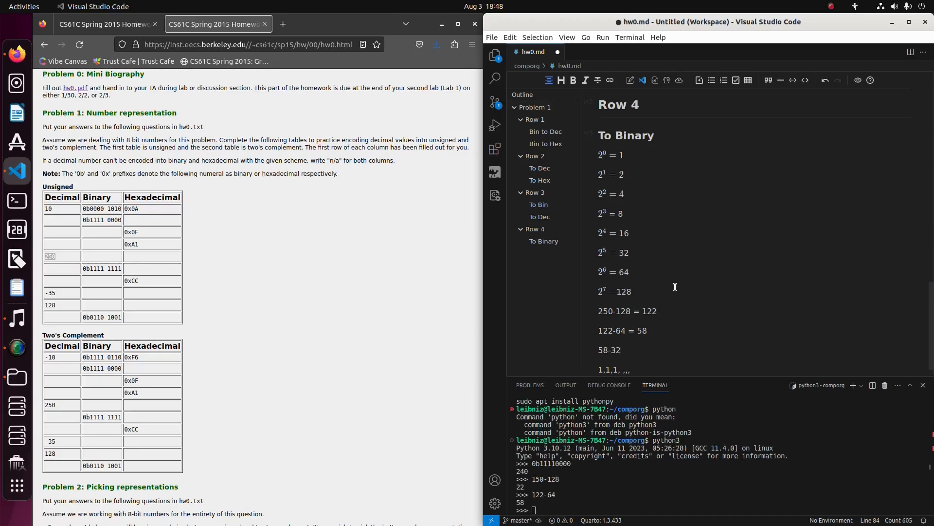
{"action": "type", "text": "= 2"}
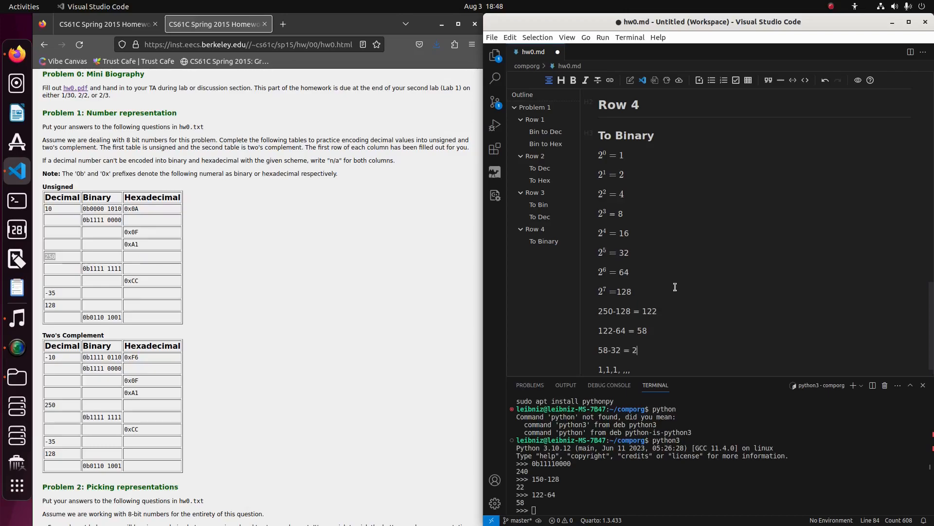
{"action": "type", "text": "6"}
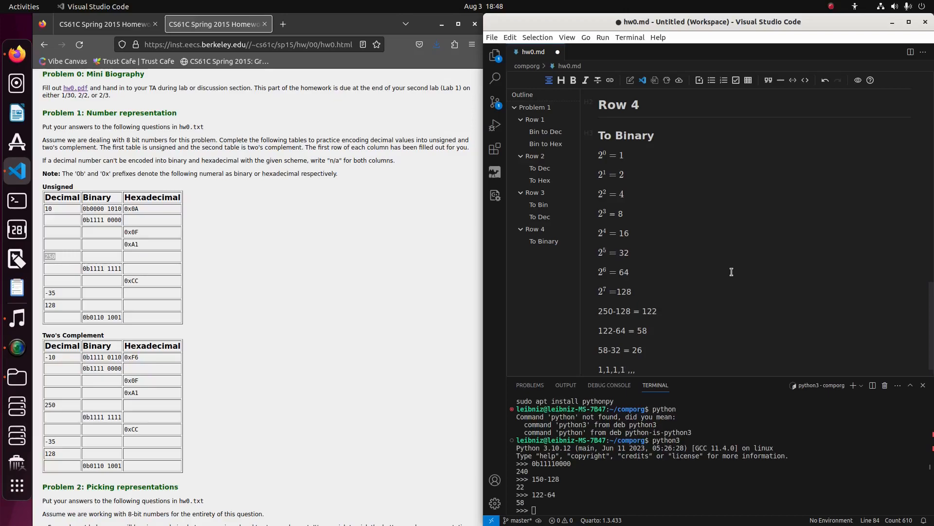
{"action": "key", "text": "BackSpace"}
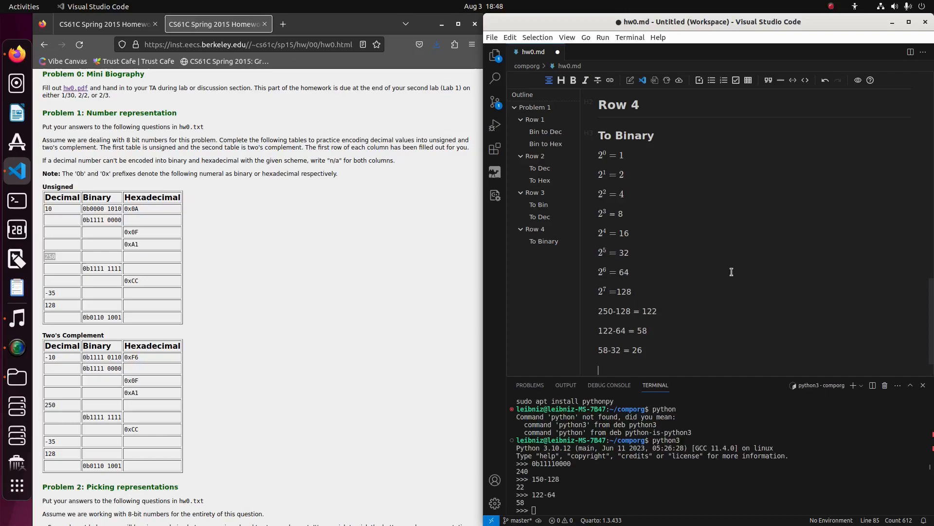
- Write the subtraction 26-16 = 10 in the Row 4 working
{"action": "type", "text": "26-"}
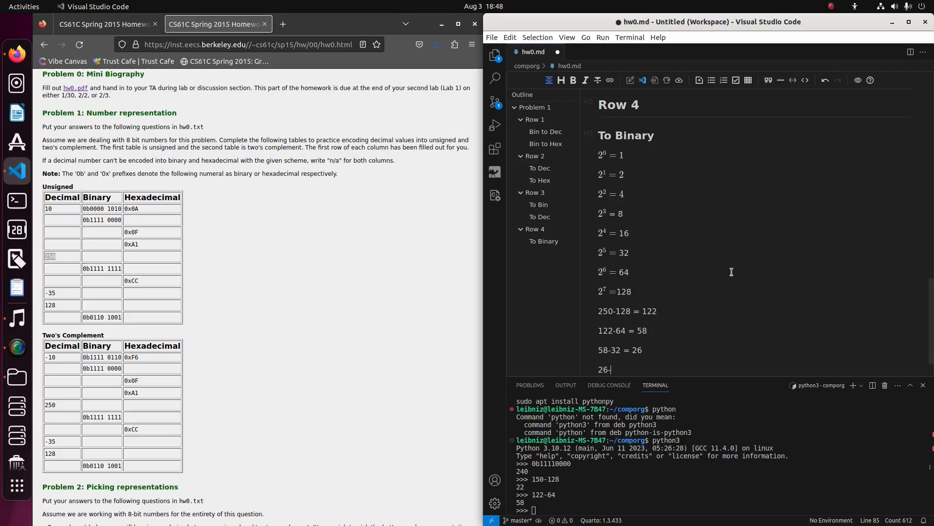
{"action": "type", "text": "16"}
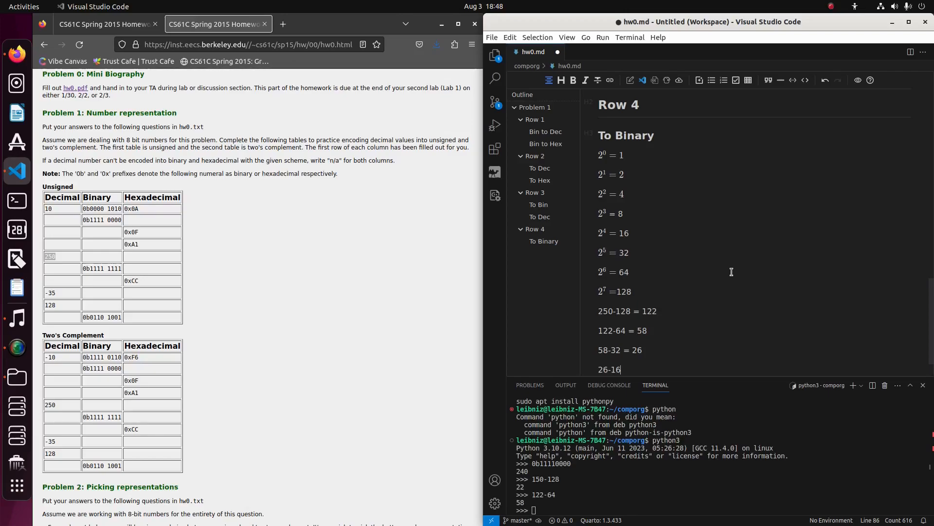
{"action": "type", "text": "="}
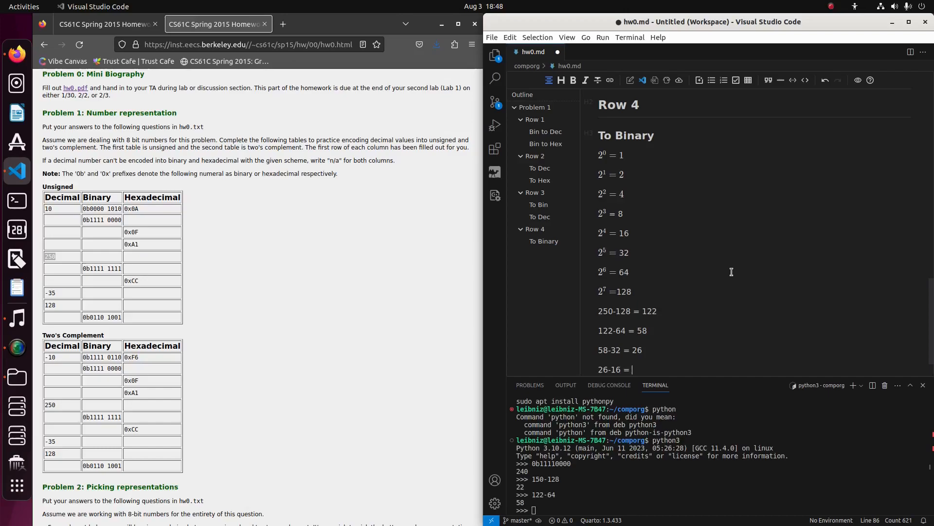
{"action": "type", "text": "10"}
{"action": "type", "text": "1,1,1,1 ,,"}
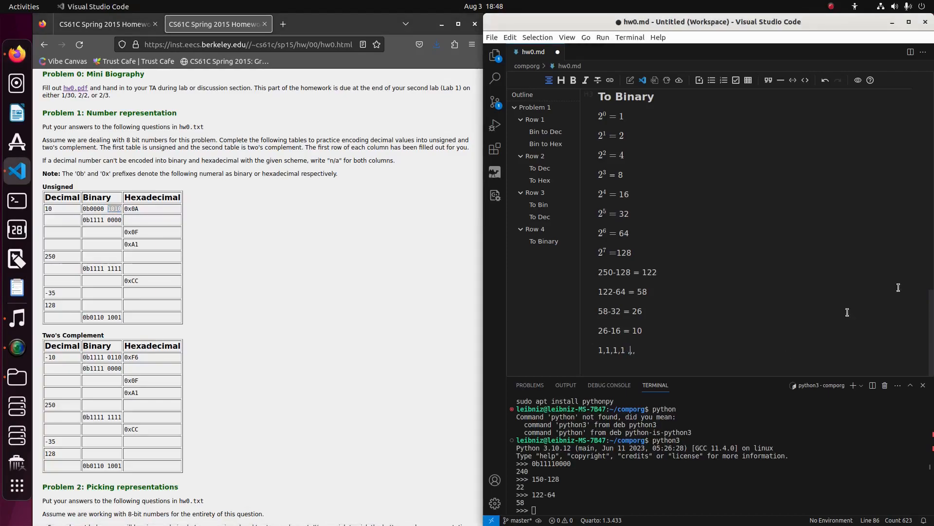
{"action": "mouse_move", "coordinate": [920, 272]}
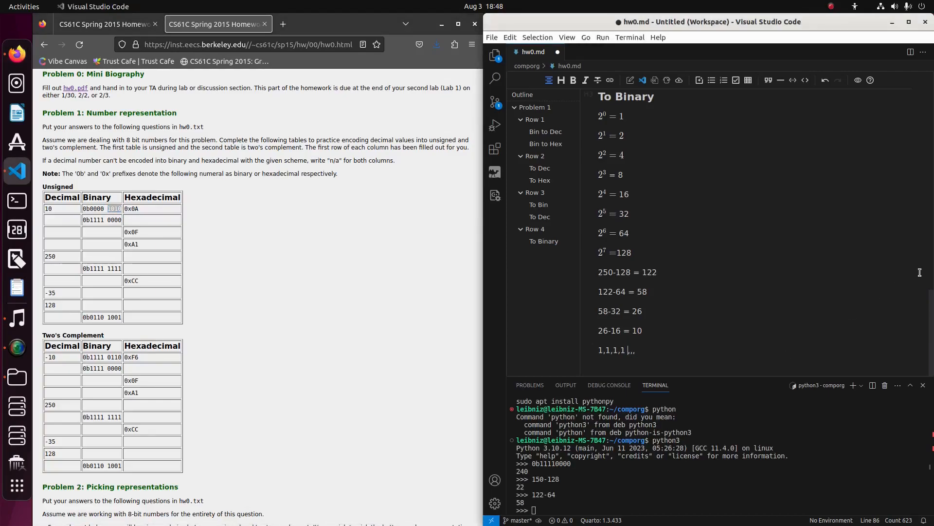
- Complete the bit list as 1,1,1,1 1,0,1,0
{"action": "type", "text": "1,0,1"}
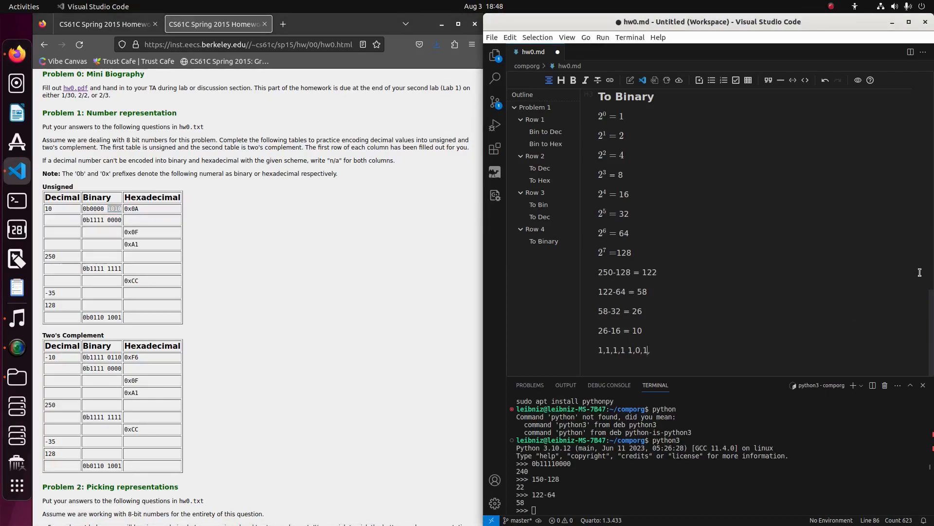
{"action": "type", "text": "0"}
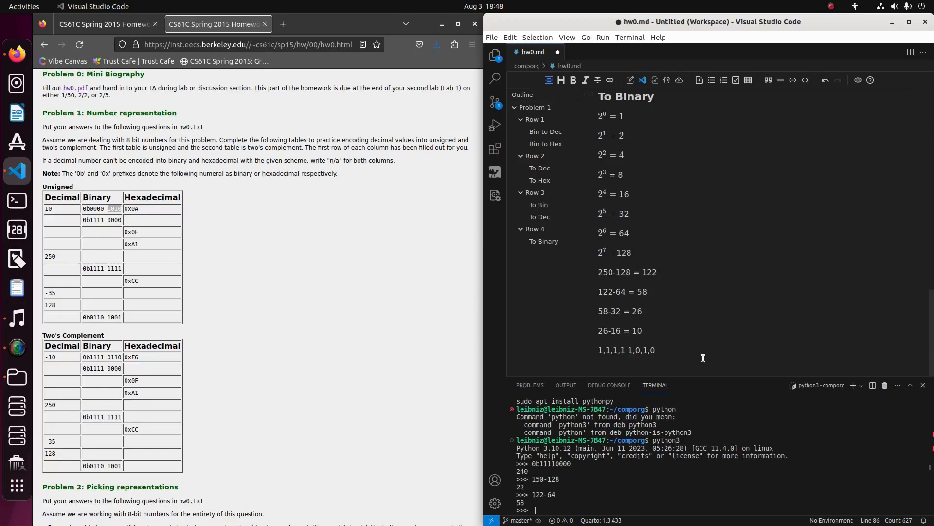
- Condense the bit list to 1111 1010 and begin a ### heading below it
{"action": "left_click", "coordinate": [635, 349]}
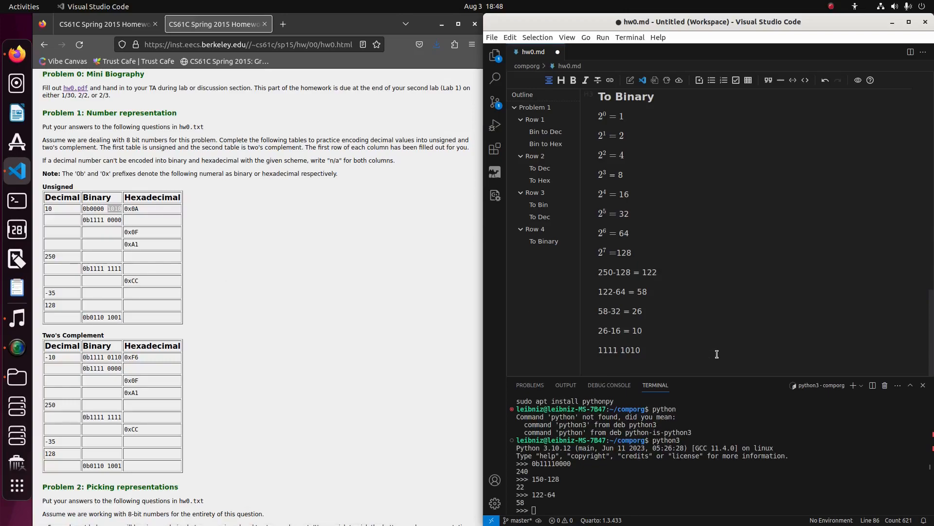
{"action": "type", "text": "###"}
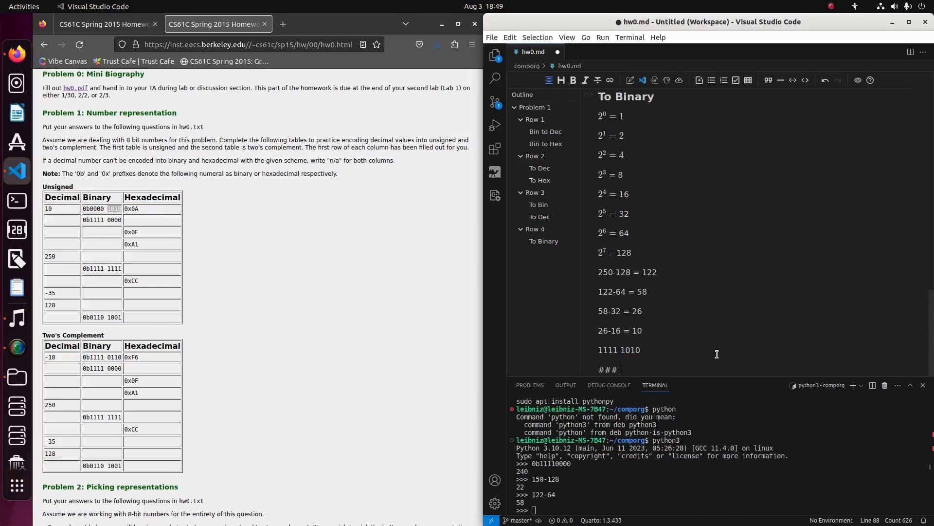
- Title the heading 'To Hex' and write the answer FA beneath it
{"action": "type", "text": "To"}
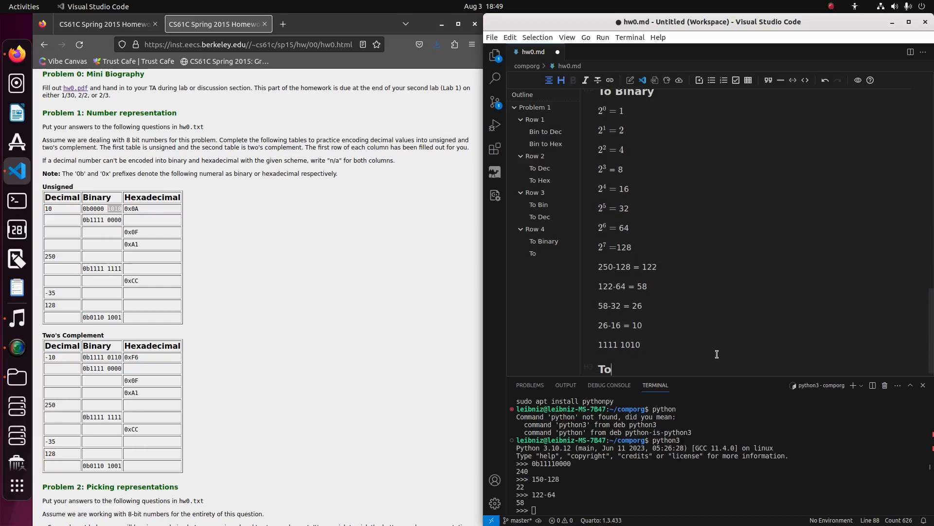
{"action": "type", "text": "Hex"}
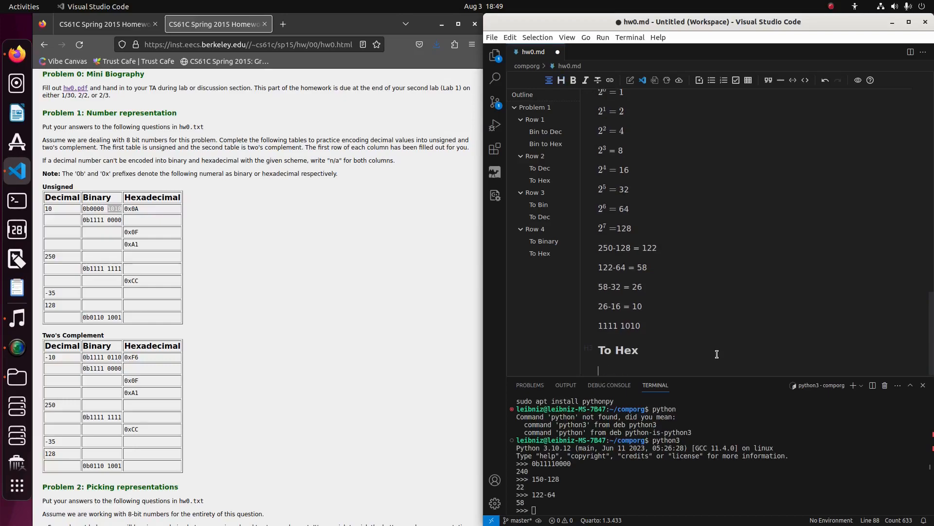
{"action": "double_click", "coordinate": [608, 325]}
{"action": "type", "text": "F"}
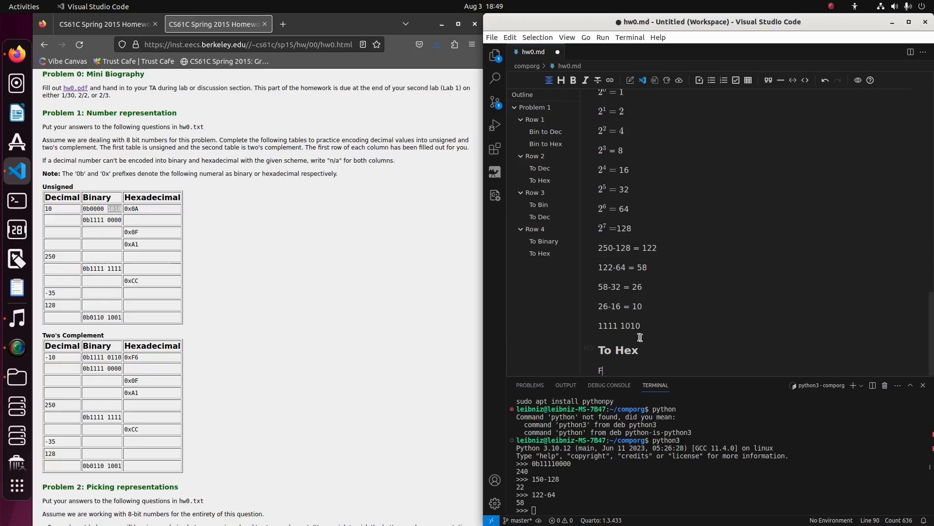
{"action": "double_click", "coordinate": [630, 325]}
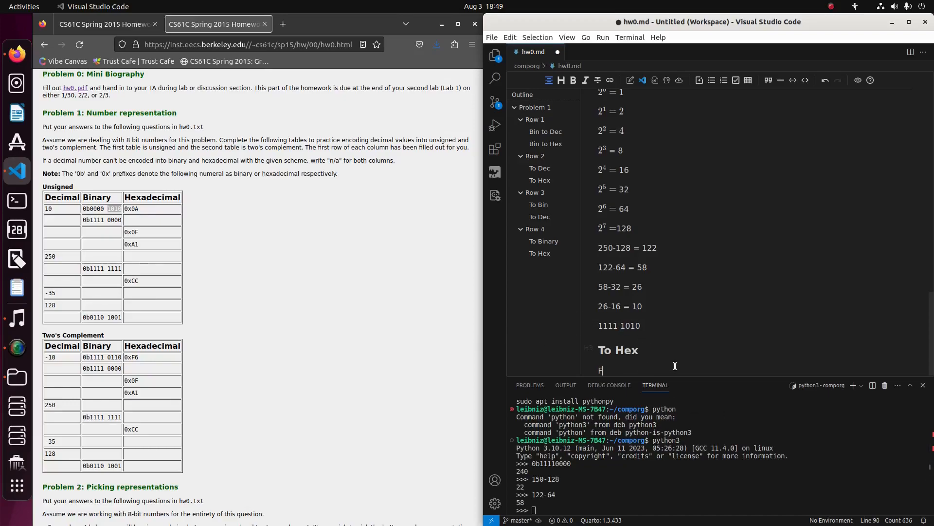
{"action": "type", "text": "A"}
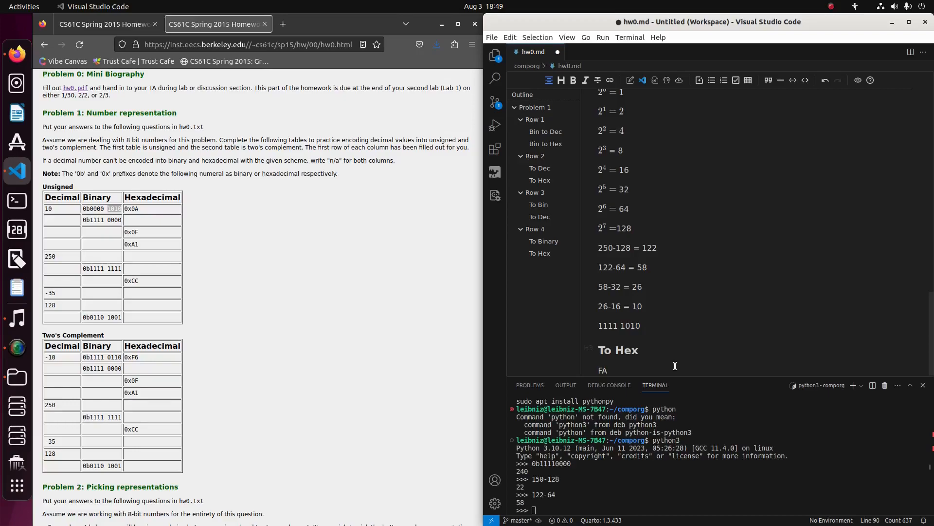